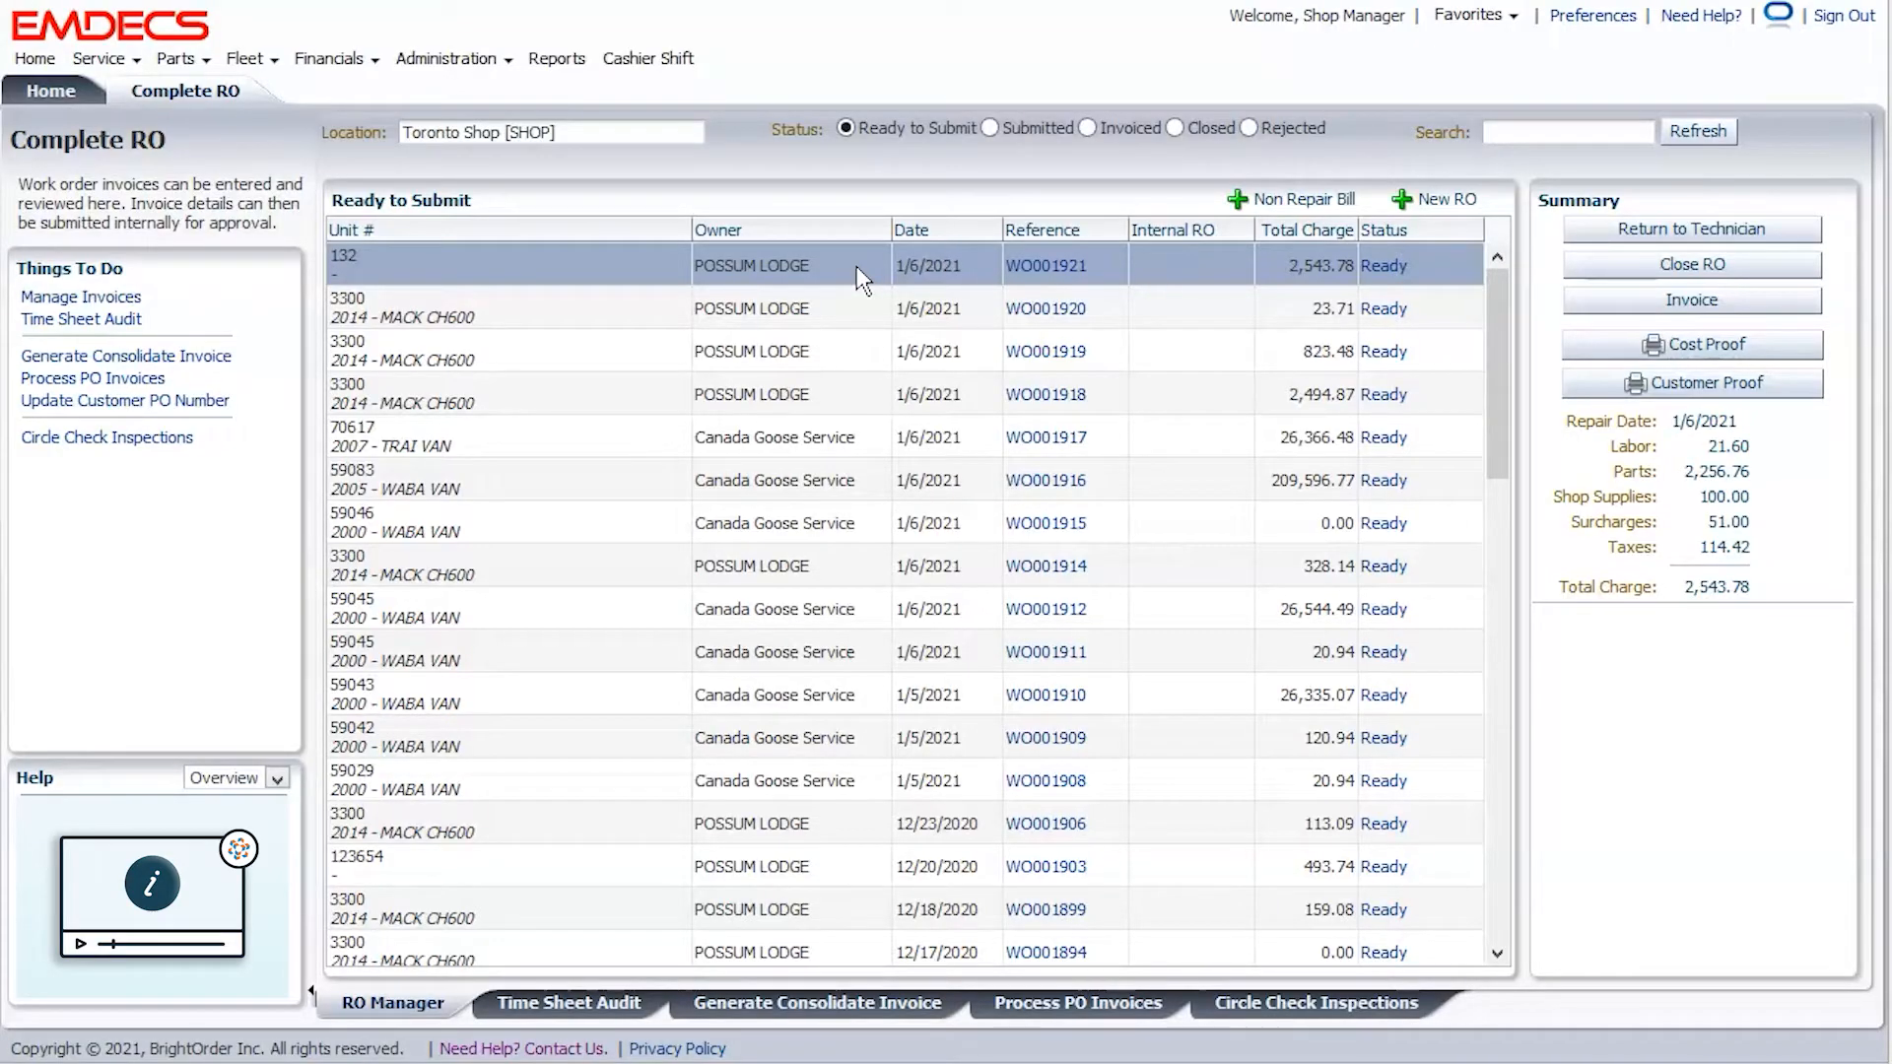
{"action": "mouse_move", "coordinate": [1744, 676]}
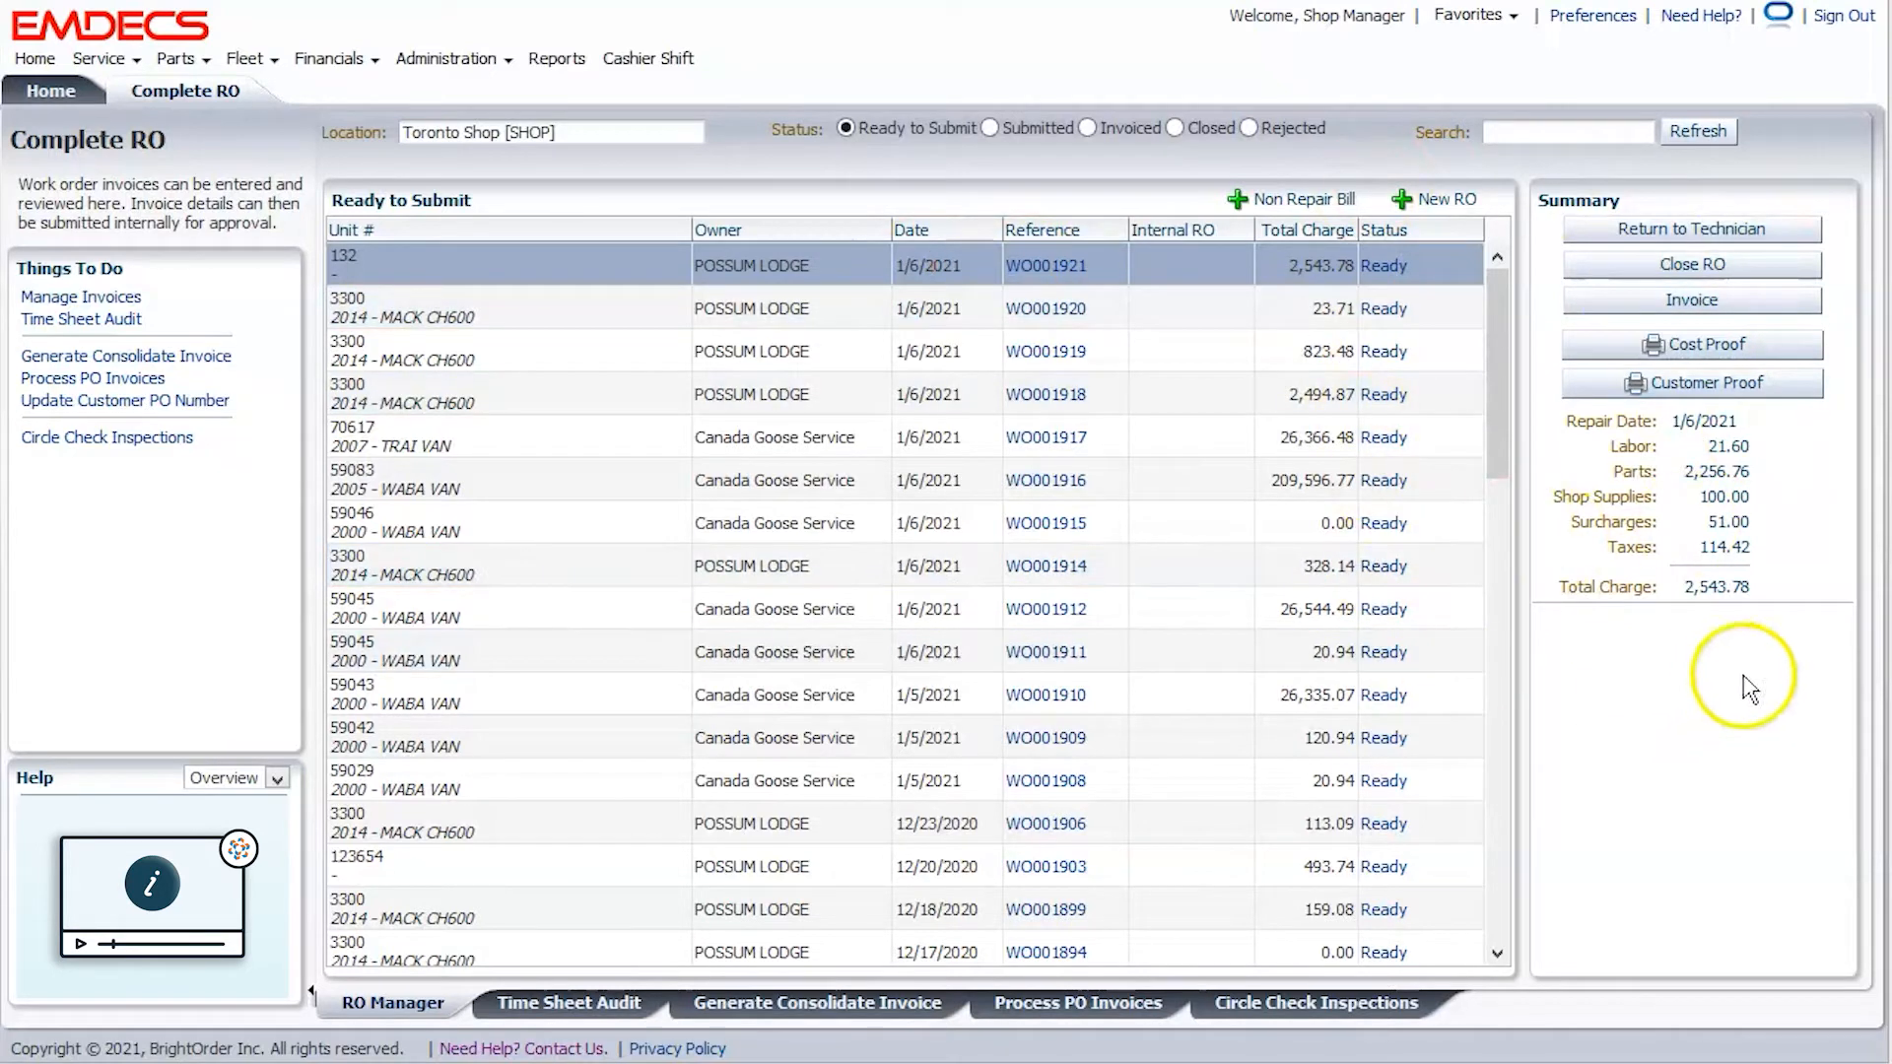
{"action": "mouse_move", "coordinate": [1531, 480]}
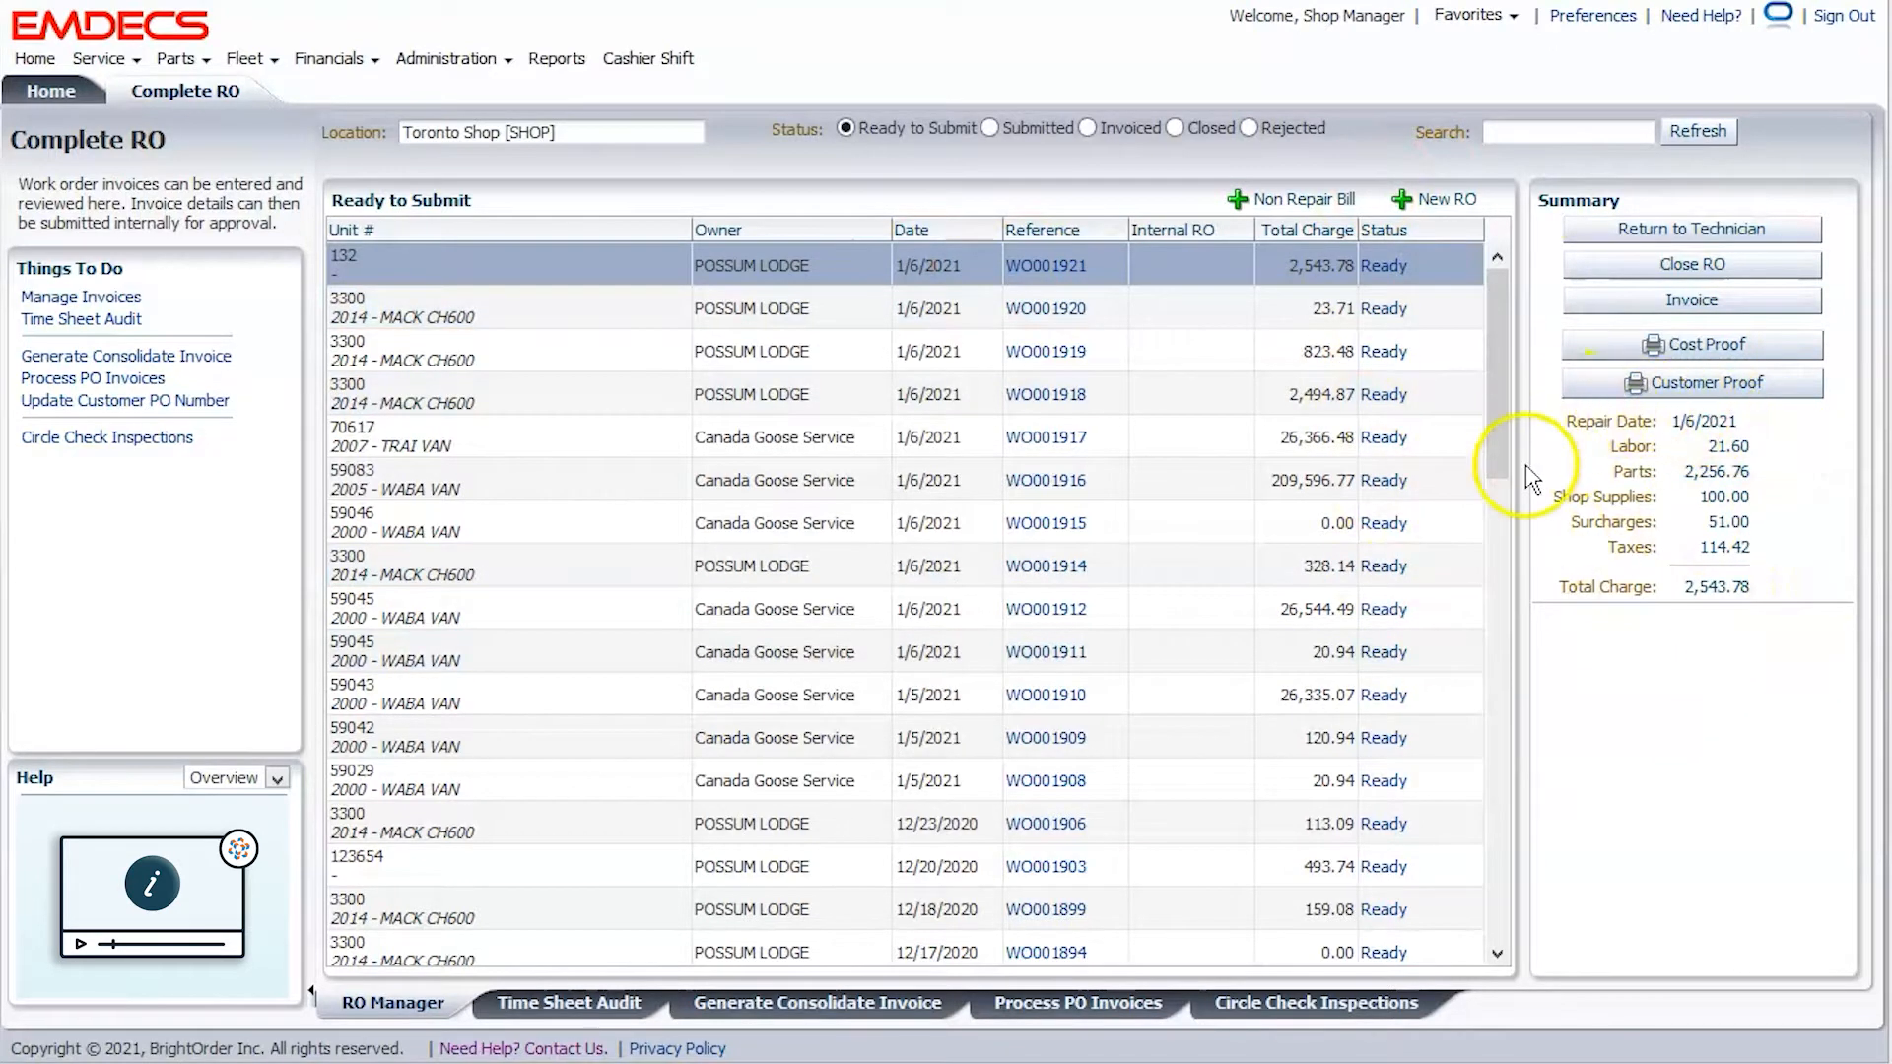
{"action": "mouse_move", "coordinate": [1858, 300]}
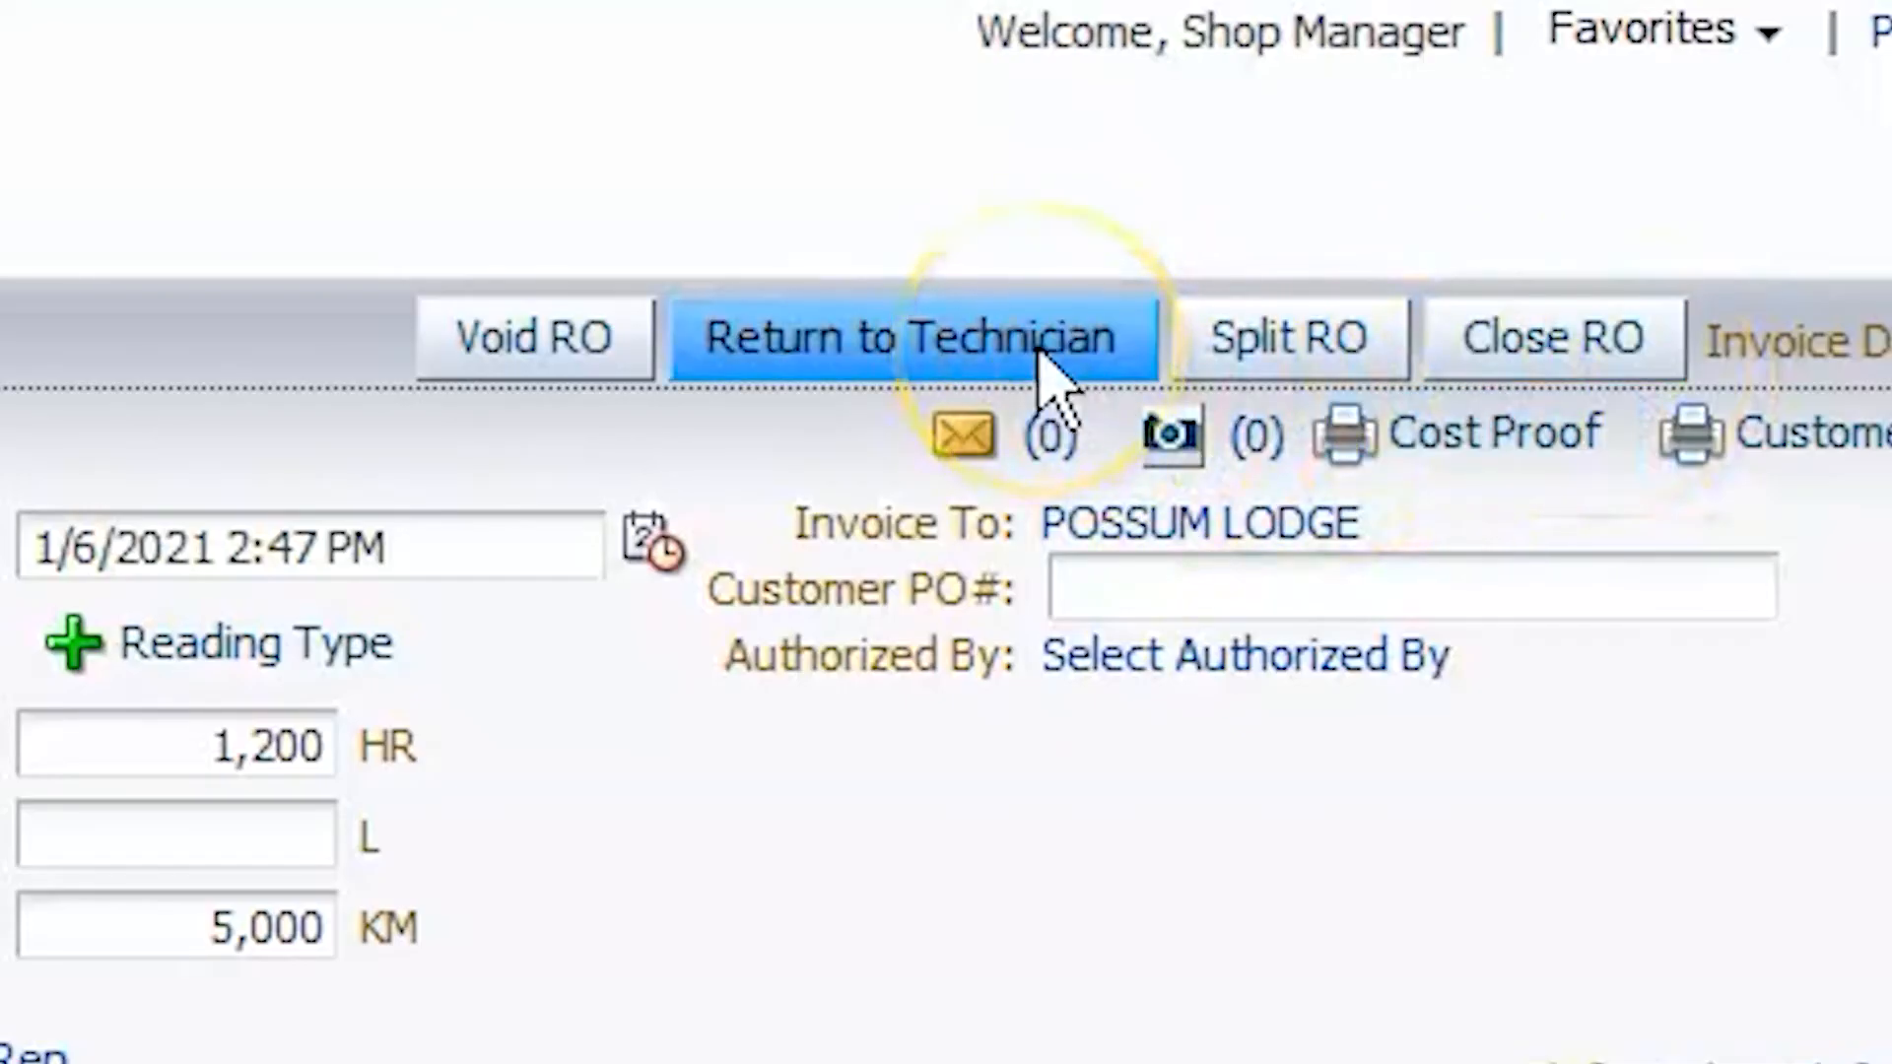
Describe the MANAGER2 approval level as 'Manager Level'.
{"action": "left_click", "coordinate": [910, 337]}
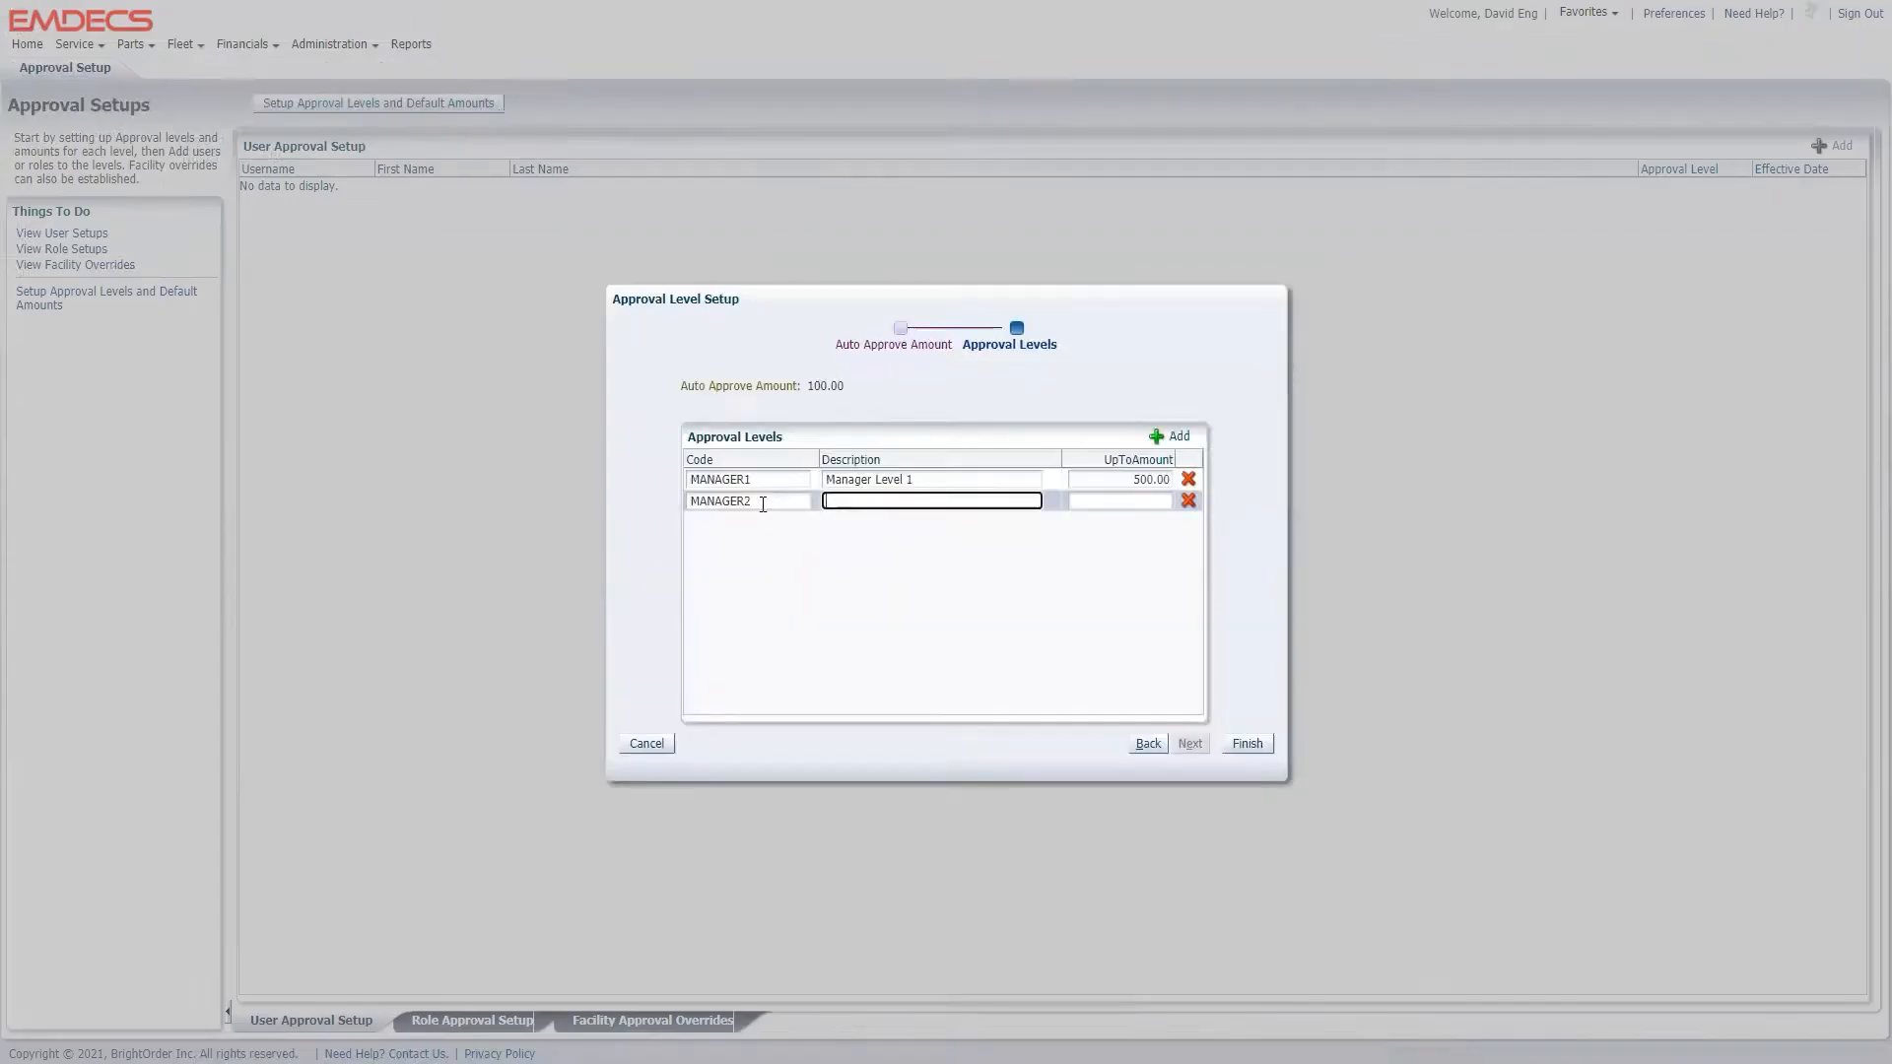
{"action": "type", "text": "Manager Level"}
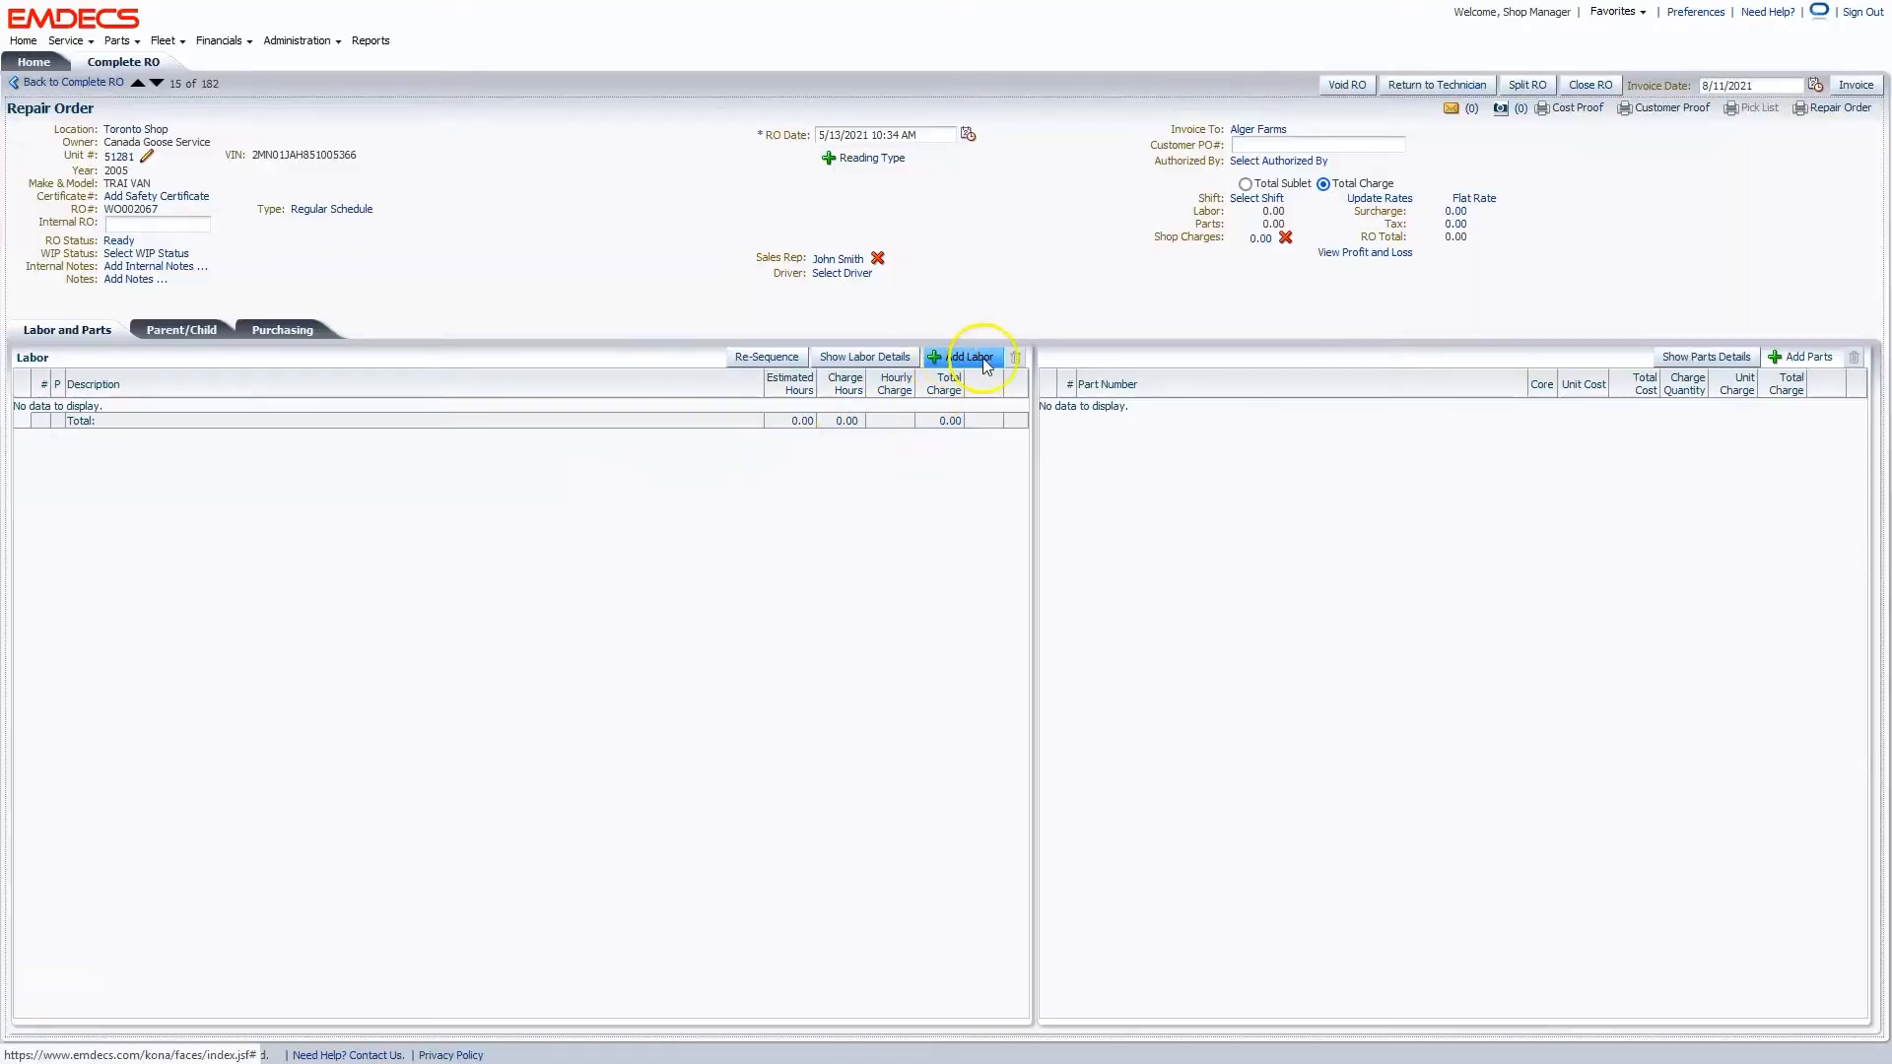
Add the Axle - Non-Driven, Front labor job to the repair order and begin its correction notes.
{"action": "left_click", "coordinate": [971, 357]}
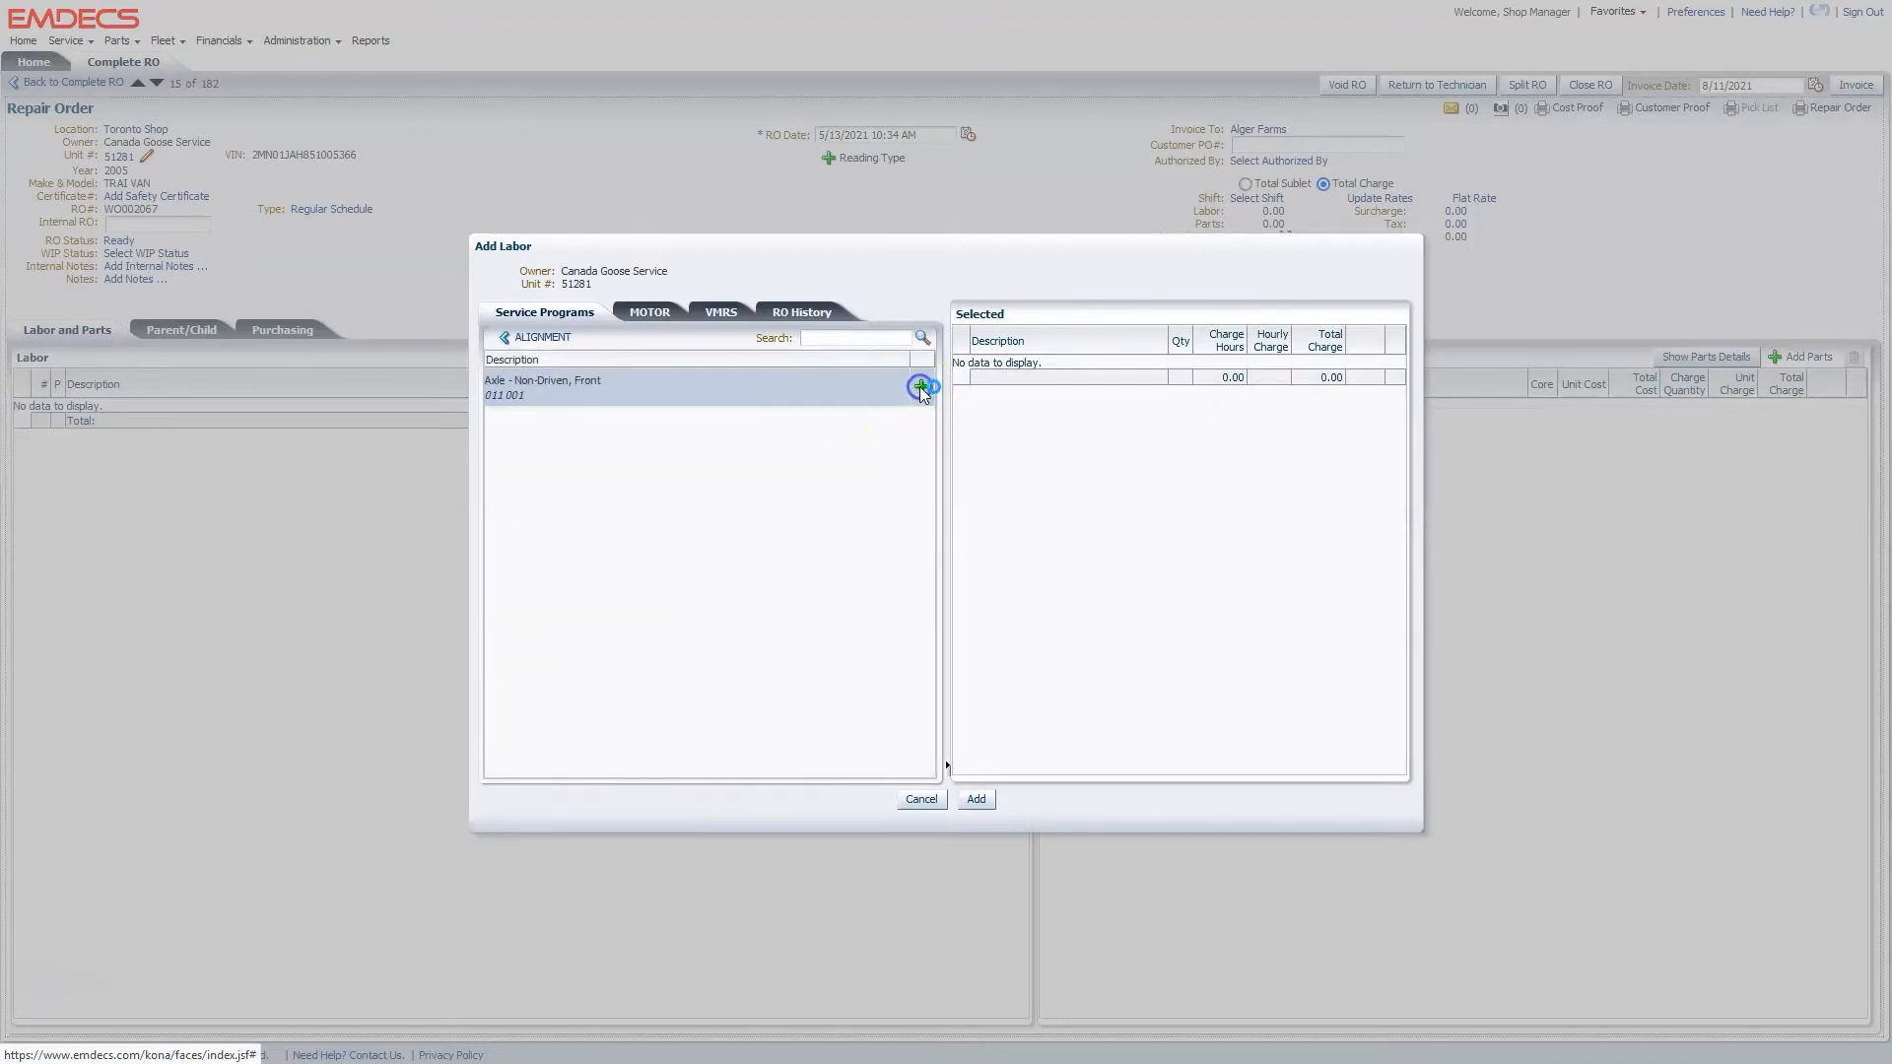
{"action": "left_click", "coordinate": [920, 388]}
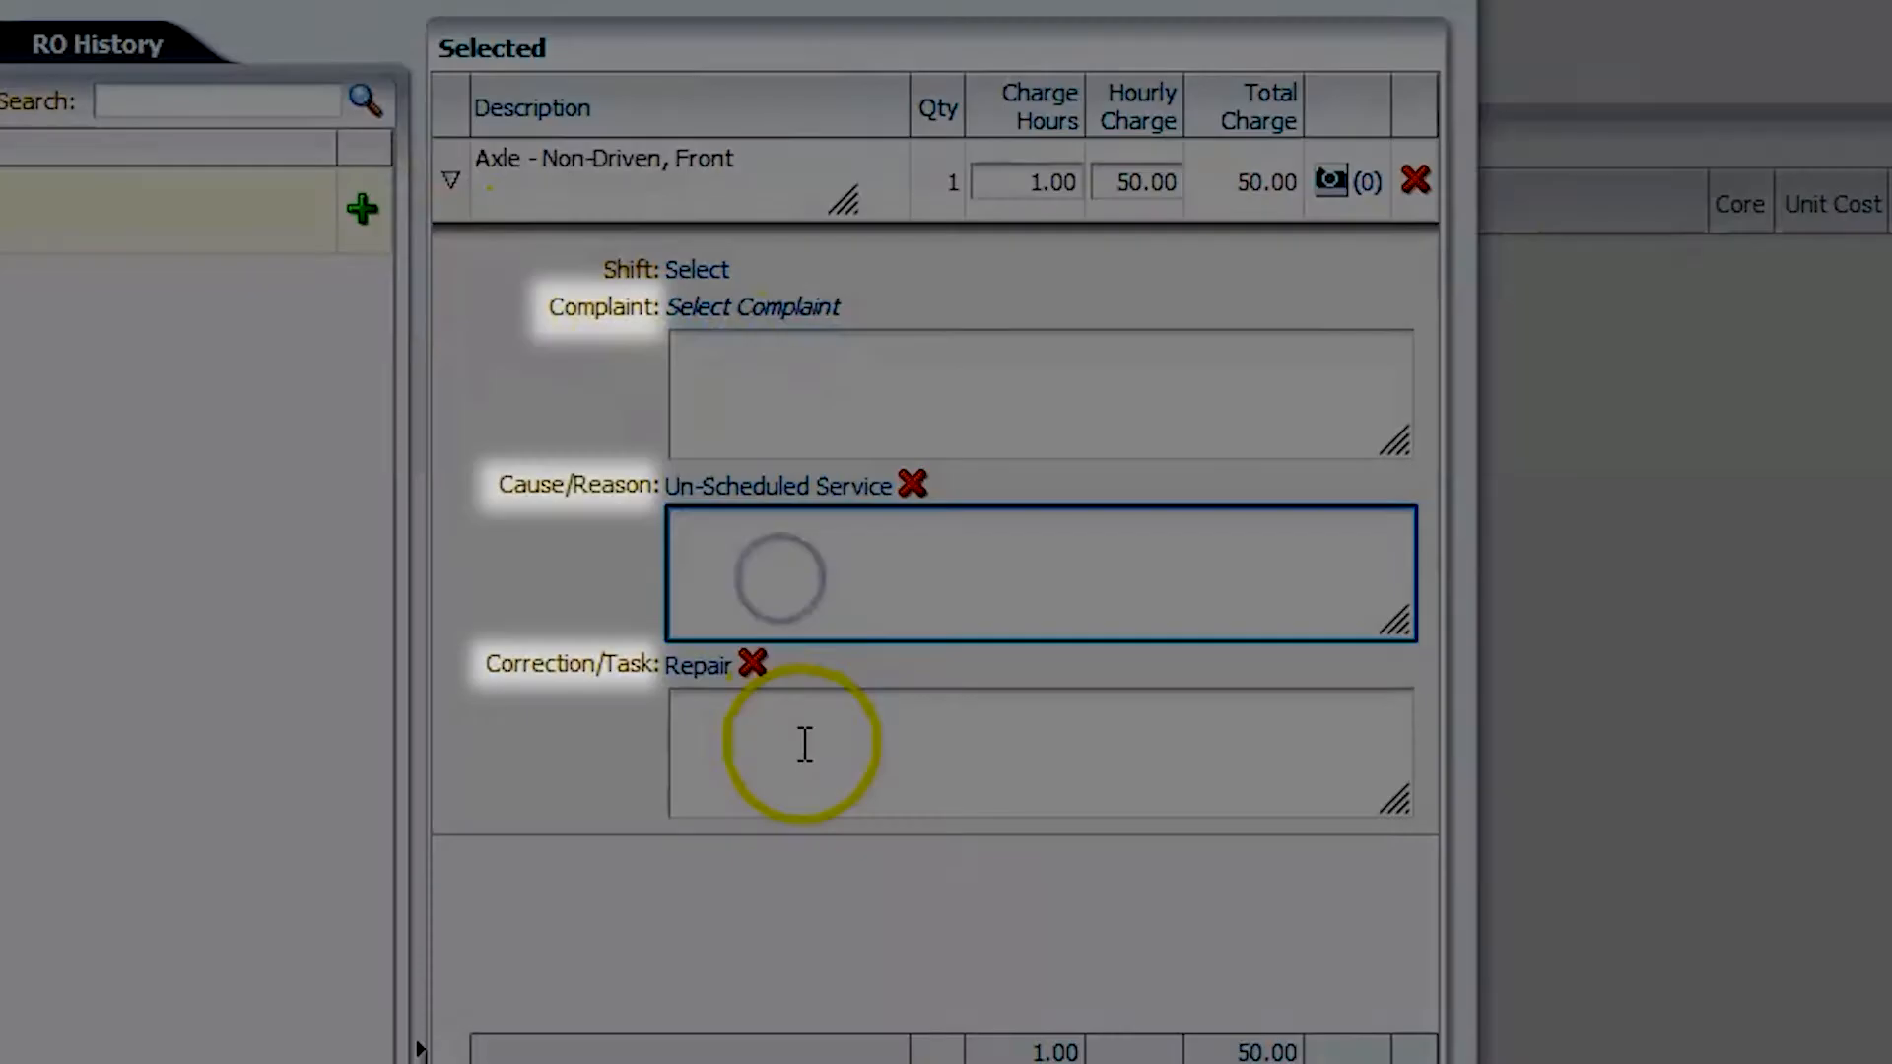
{"action": "left_click", "coordinate": [802, 744]}
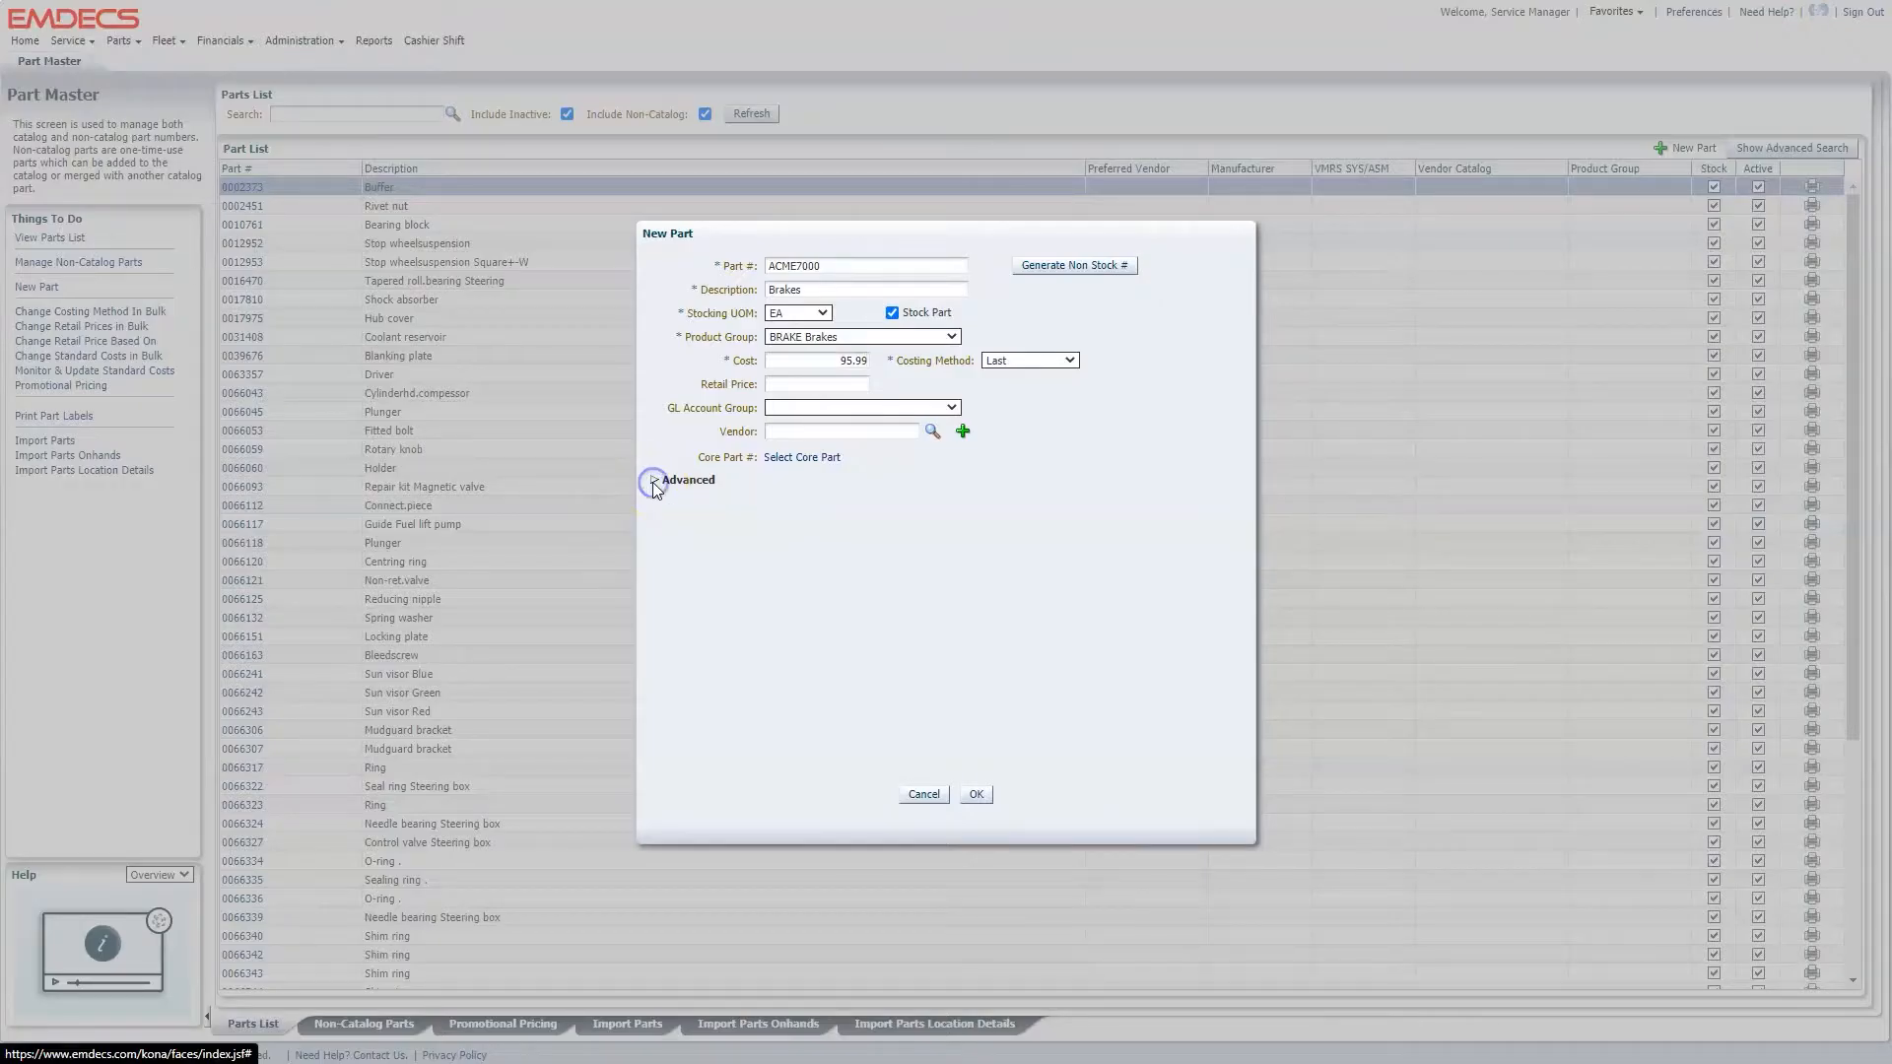
Expand the new part's advanced settings and add part ACME-86588 to the warehouse restock order.
{"action": "left_click", "coordinate": [652, 480]}
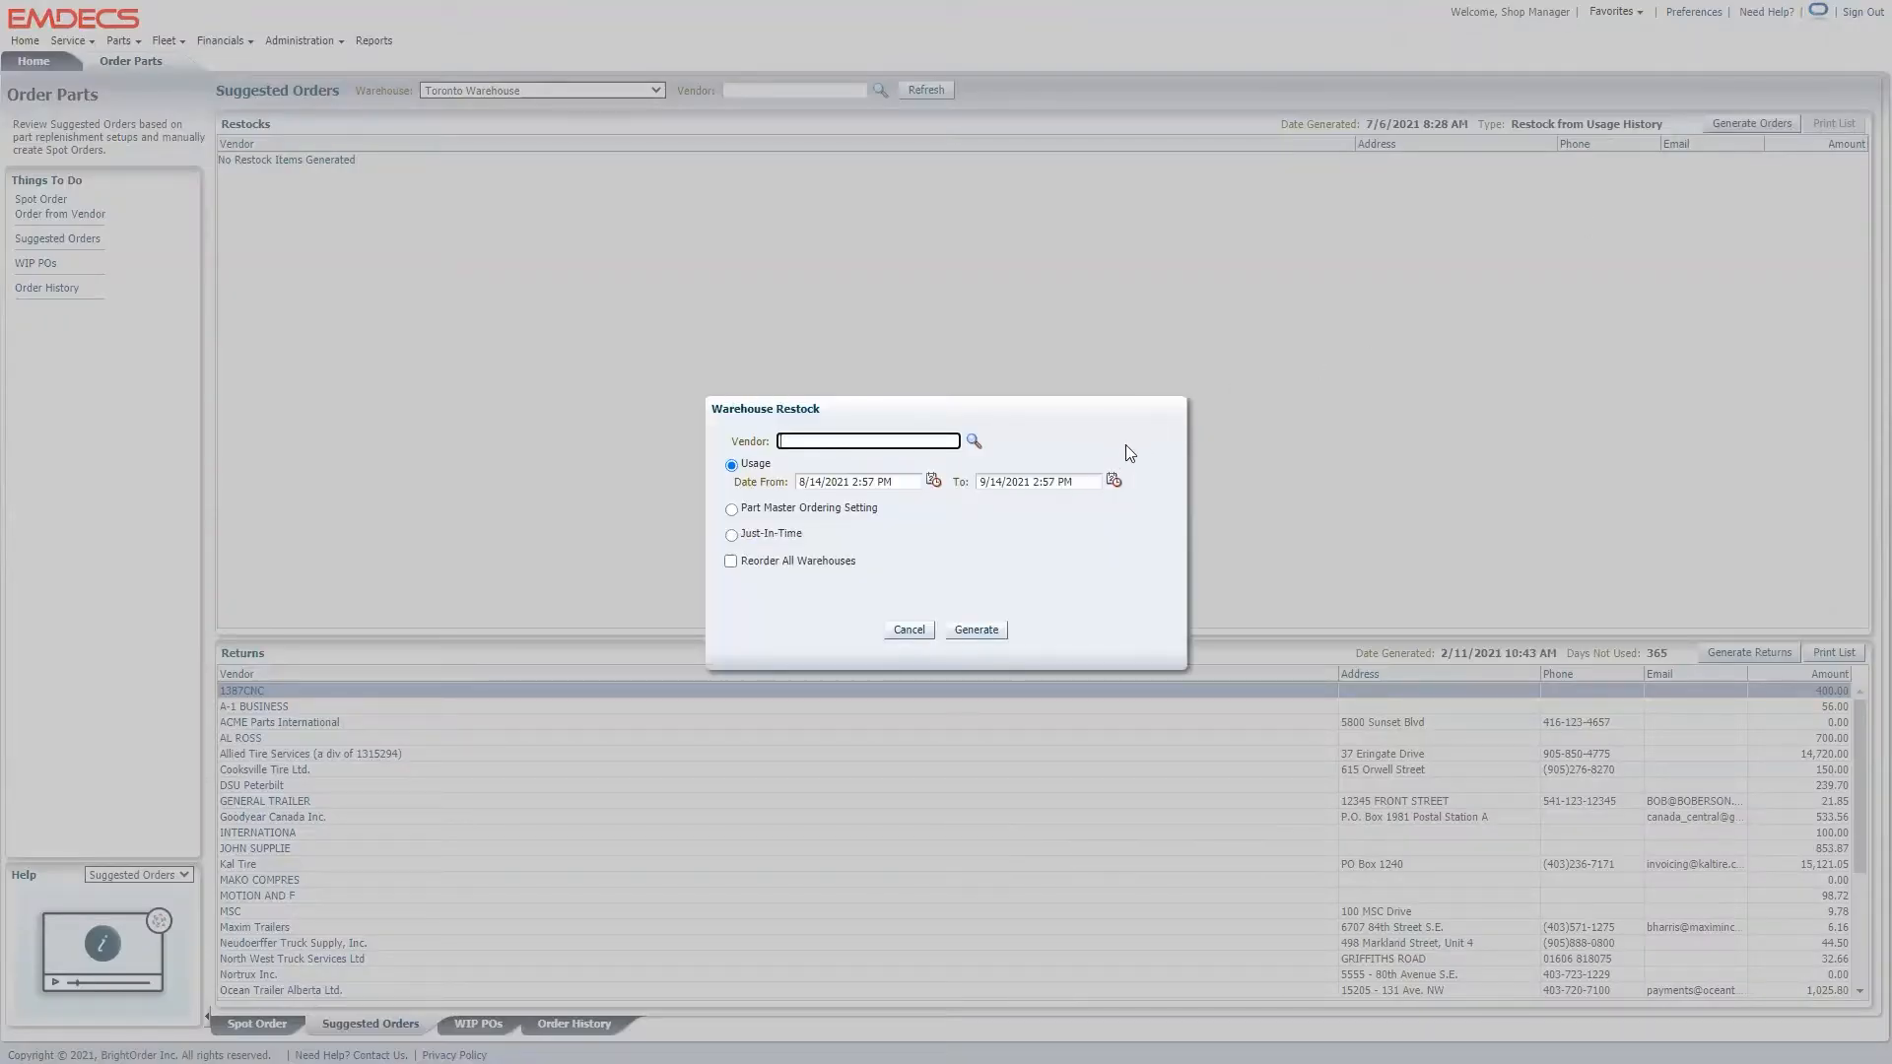
{"action": "left_click", "coordinate": [975, 629]}
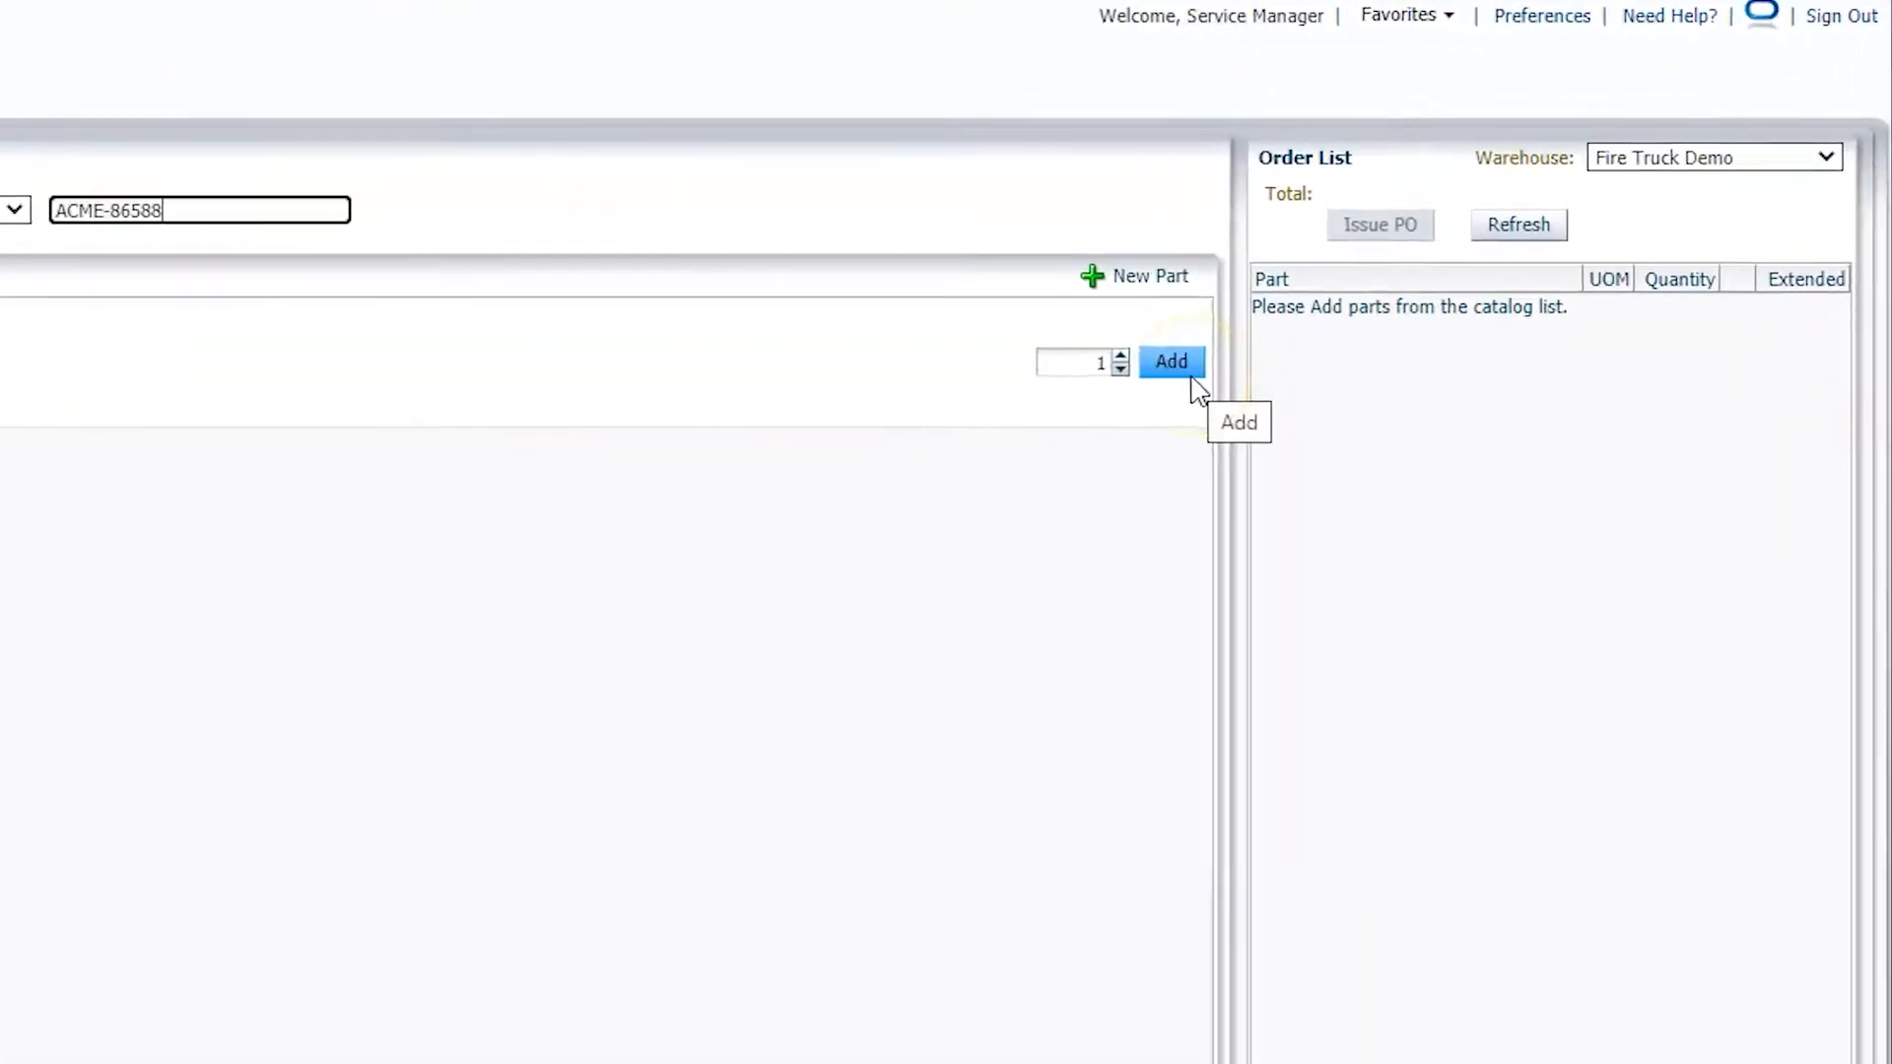
{"action": "left_click", "coordinate": [1168, 363]}
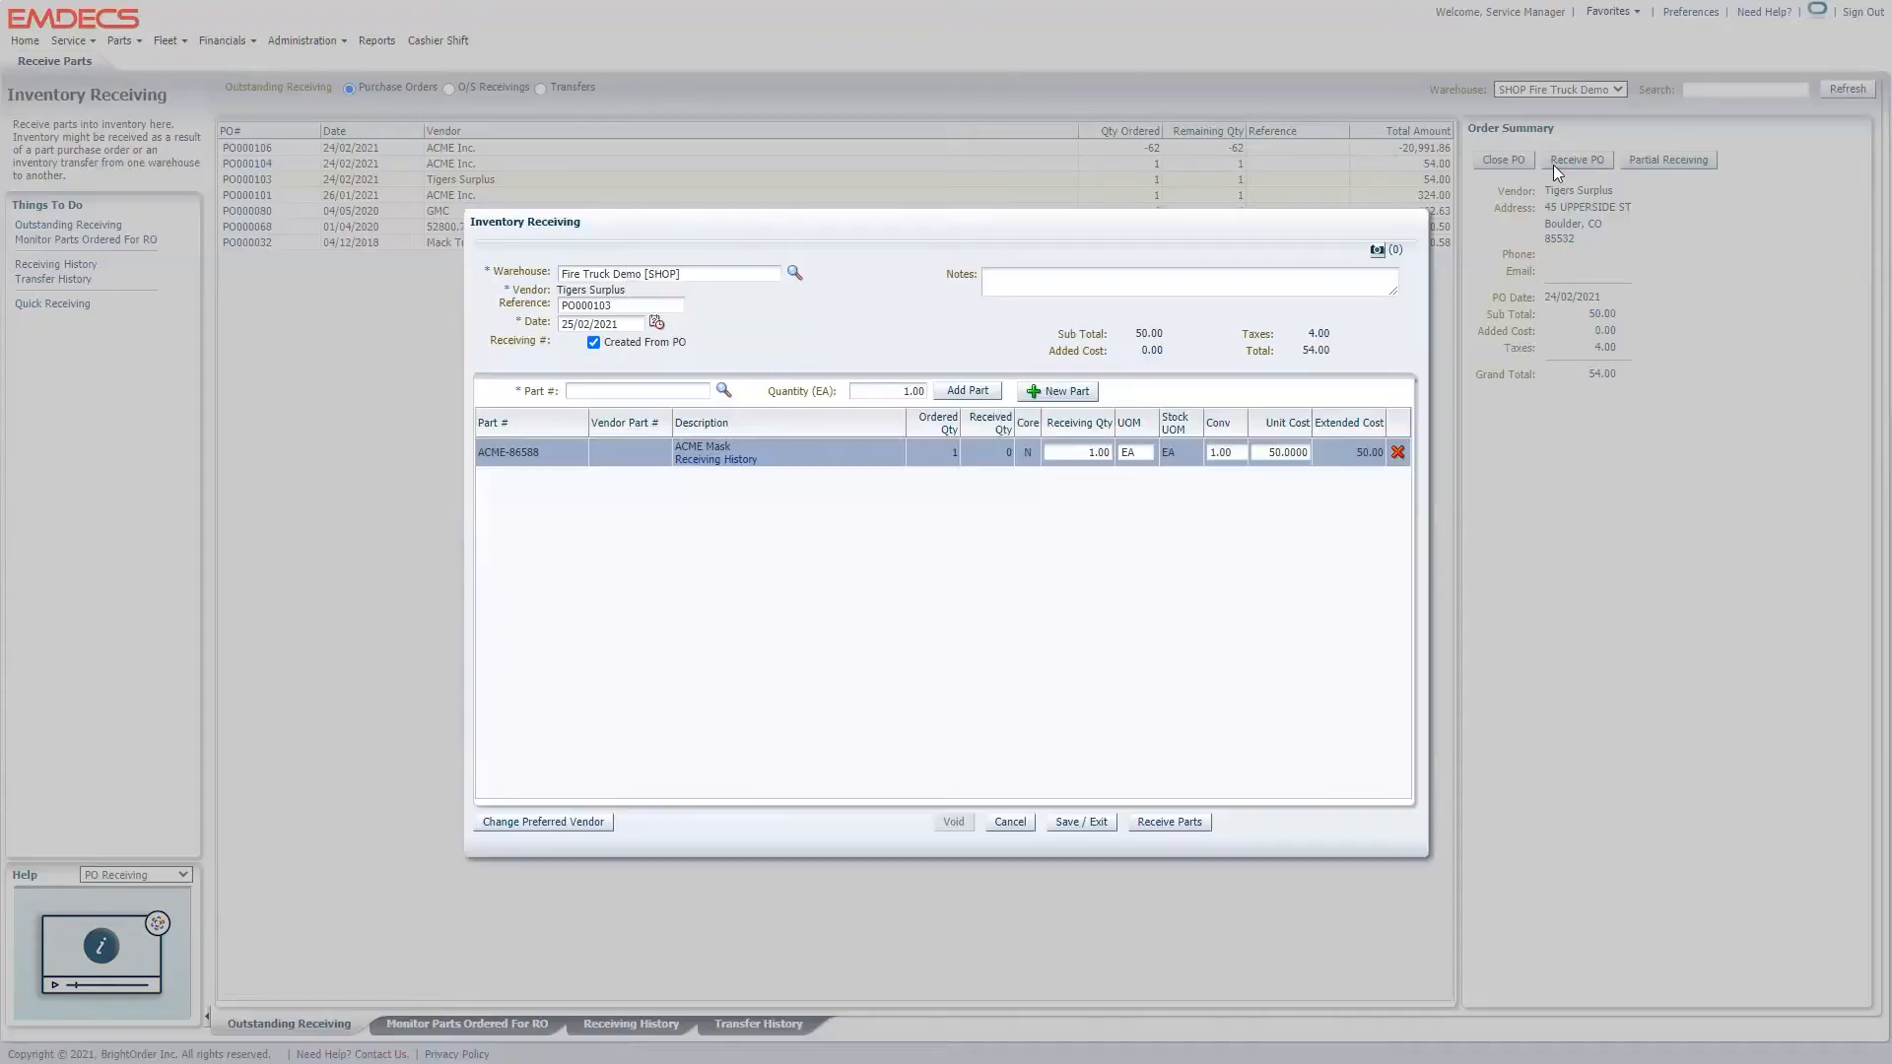
{"action": "mouse_move", "coordinate": [1284, 370]}
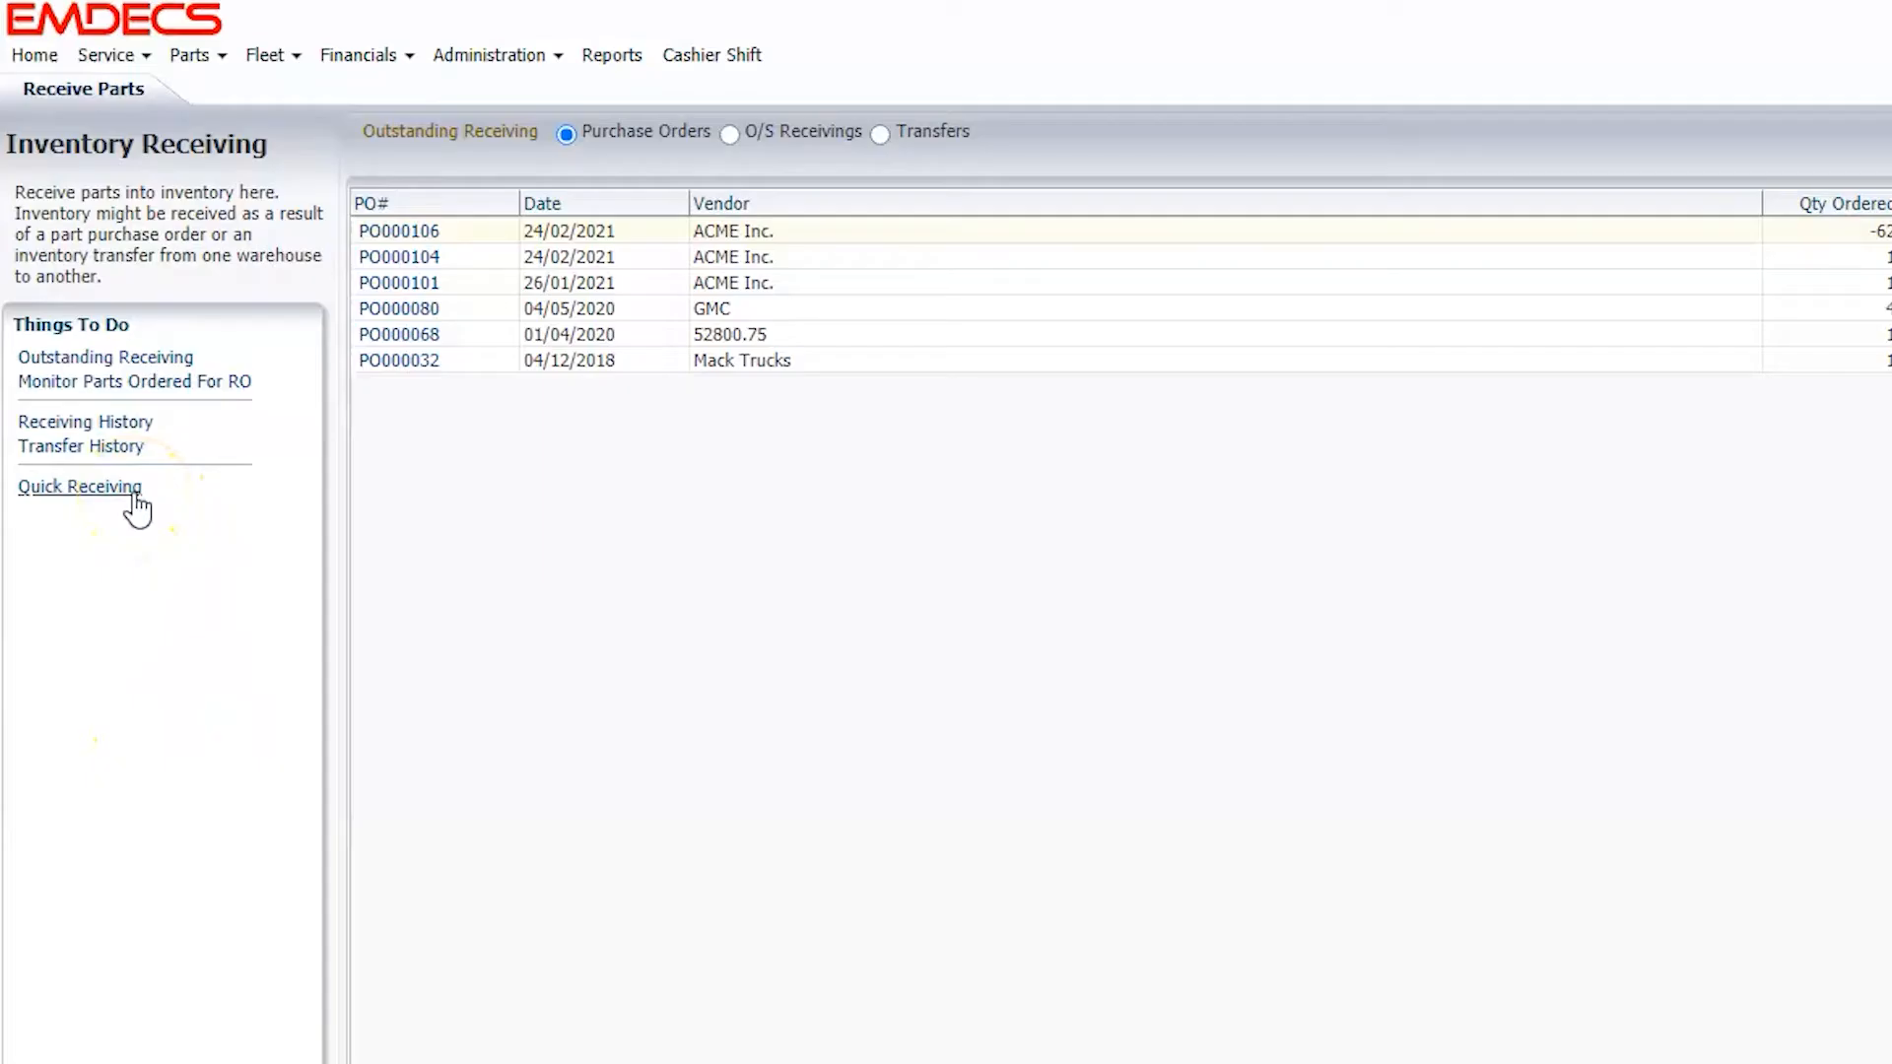
Go to Quick Receiving and start an inventory transfer between warehouses.
{"action": "left_click", "coordinate": [78, 487]}
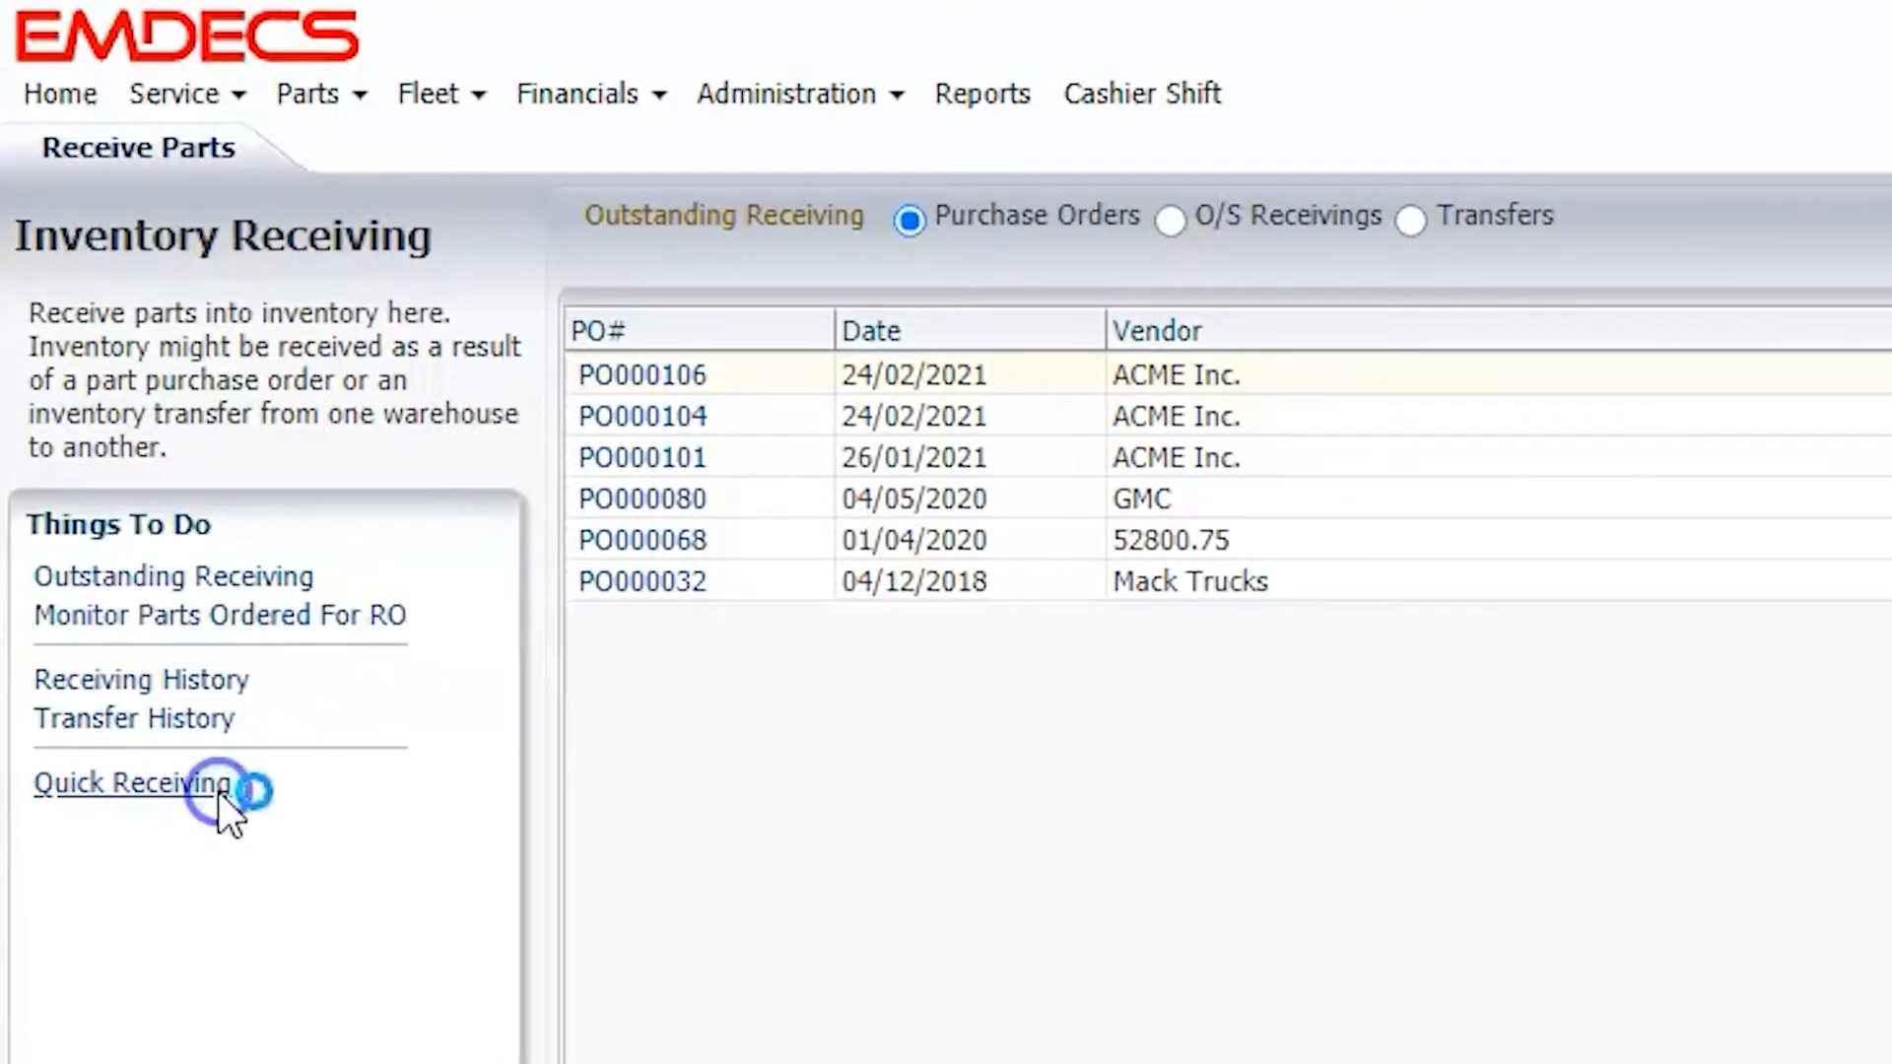
{"action": "left_click", "coordinate": [132, 782]}
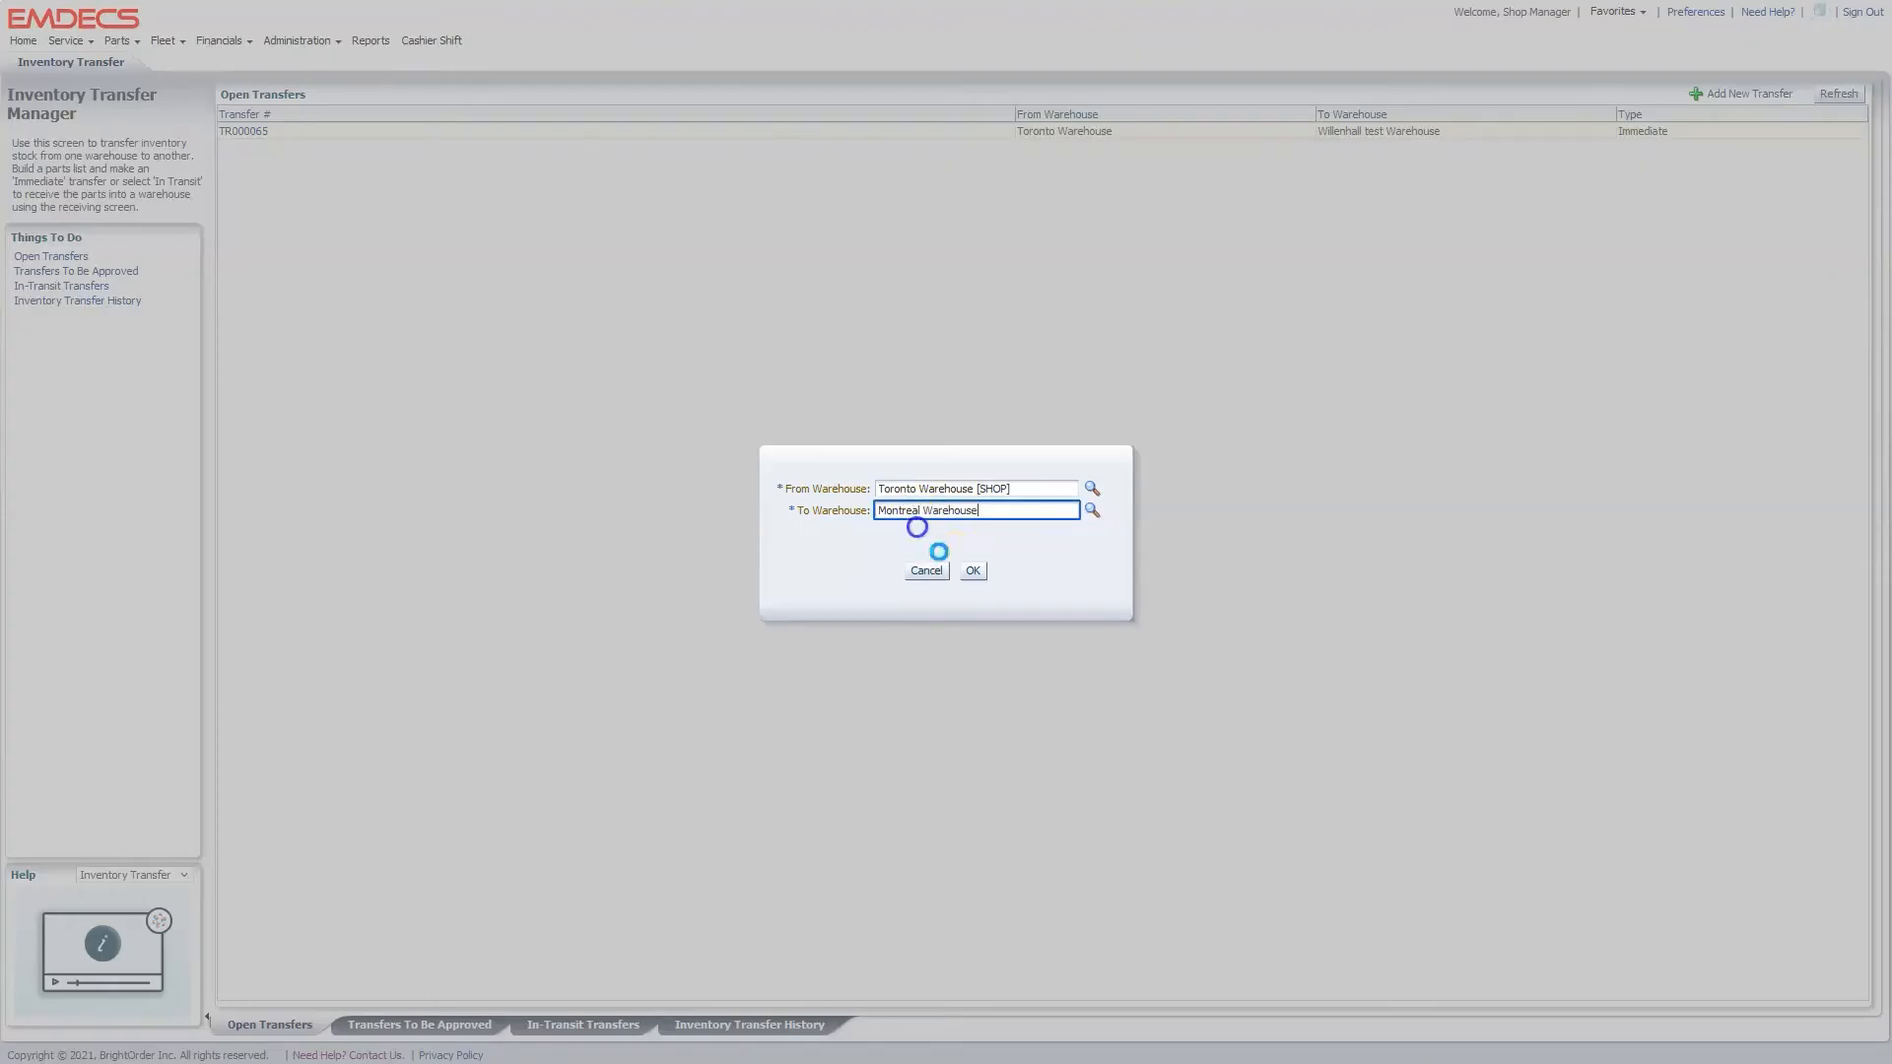
Confirm the immediate Toronto Warehouse to Montreal Warehouse transfer.
{"action": "left_click", "coordinate": [971, 570]}
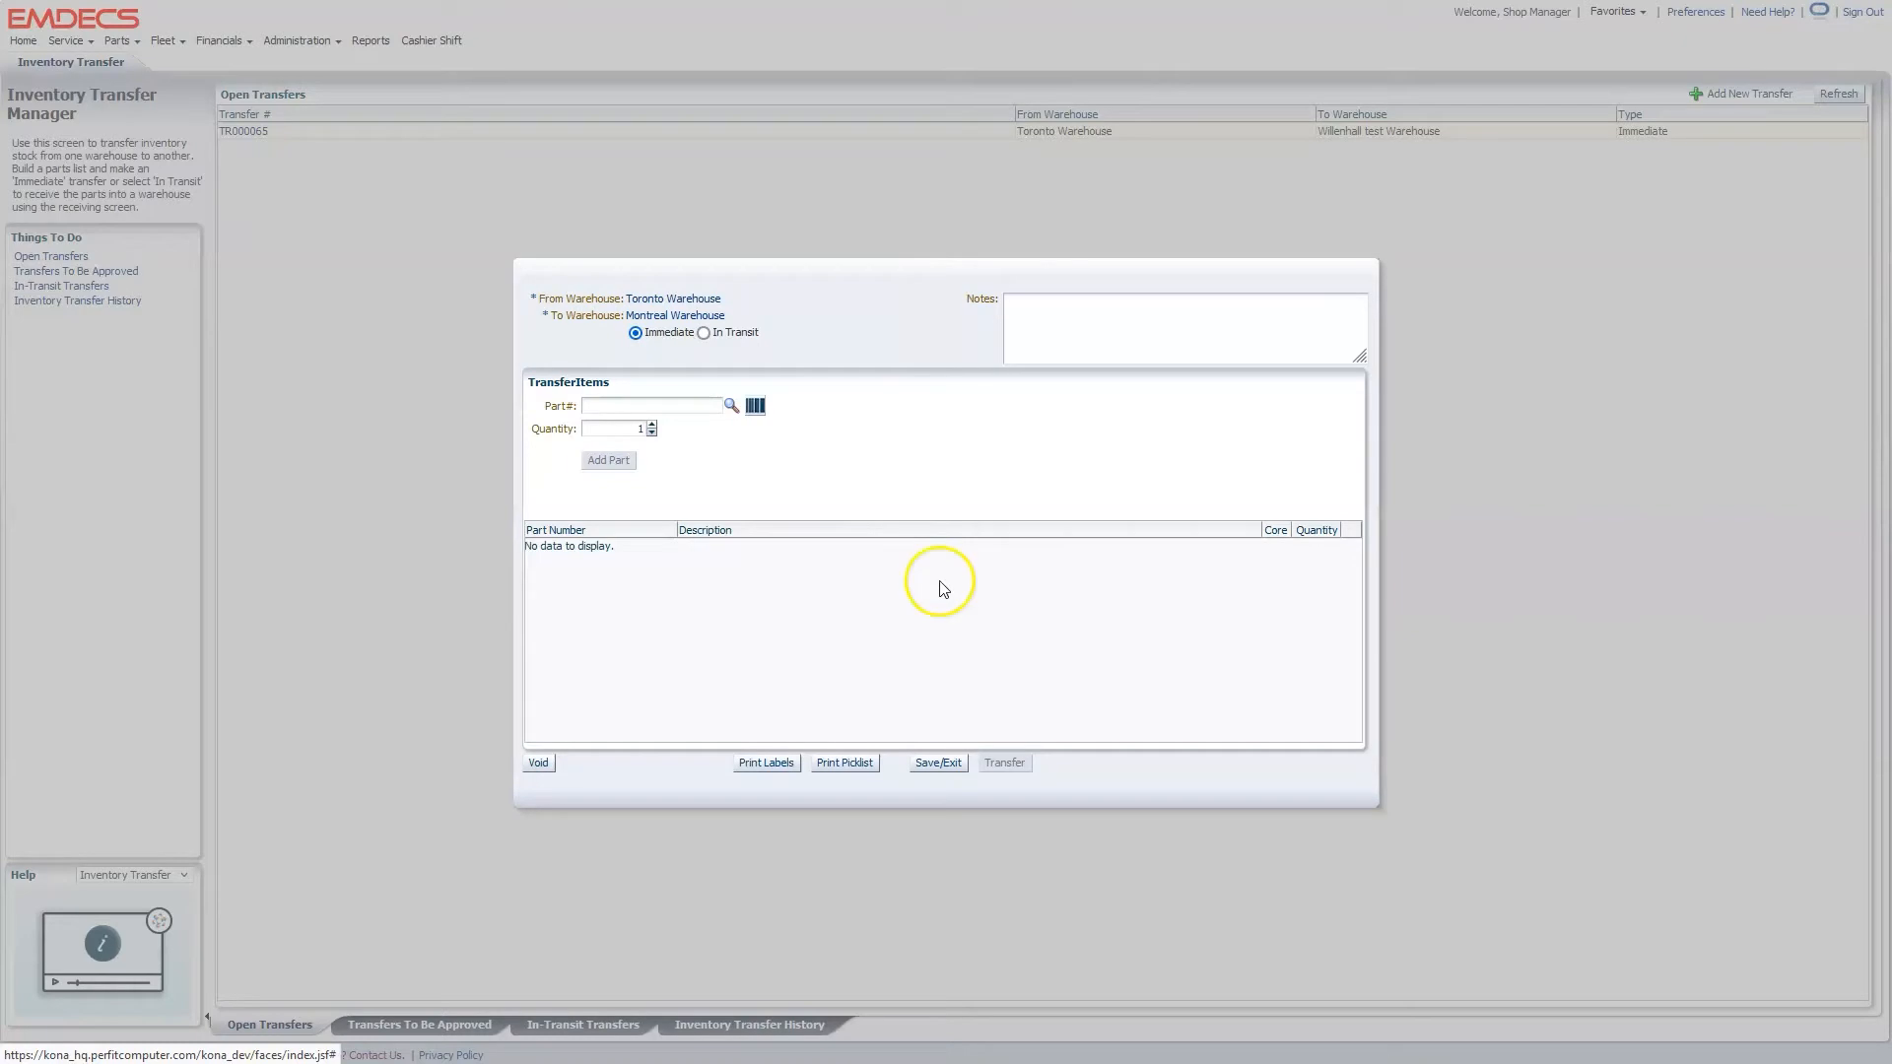
{"action": "mouse_move", "coordinate": [944, 589]}
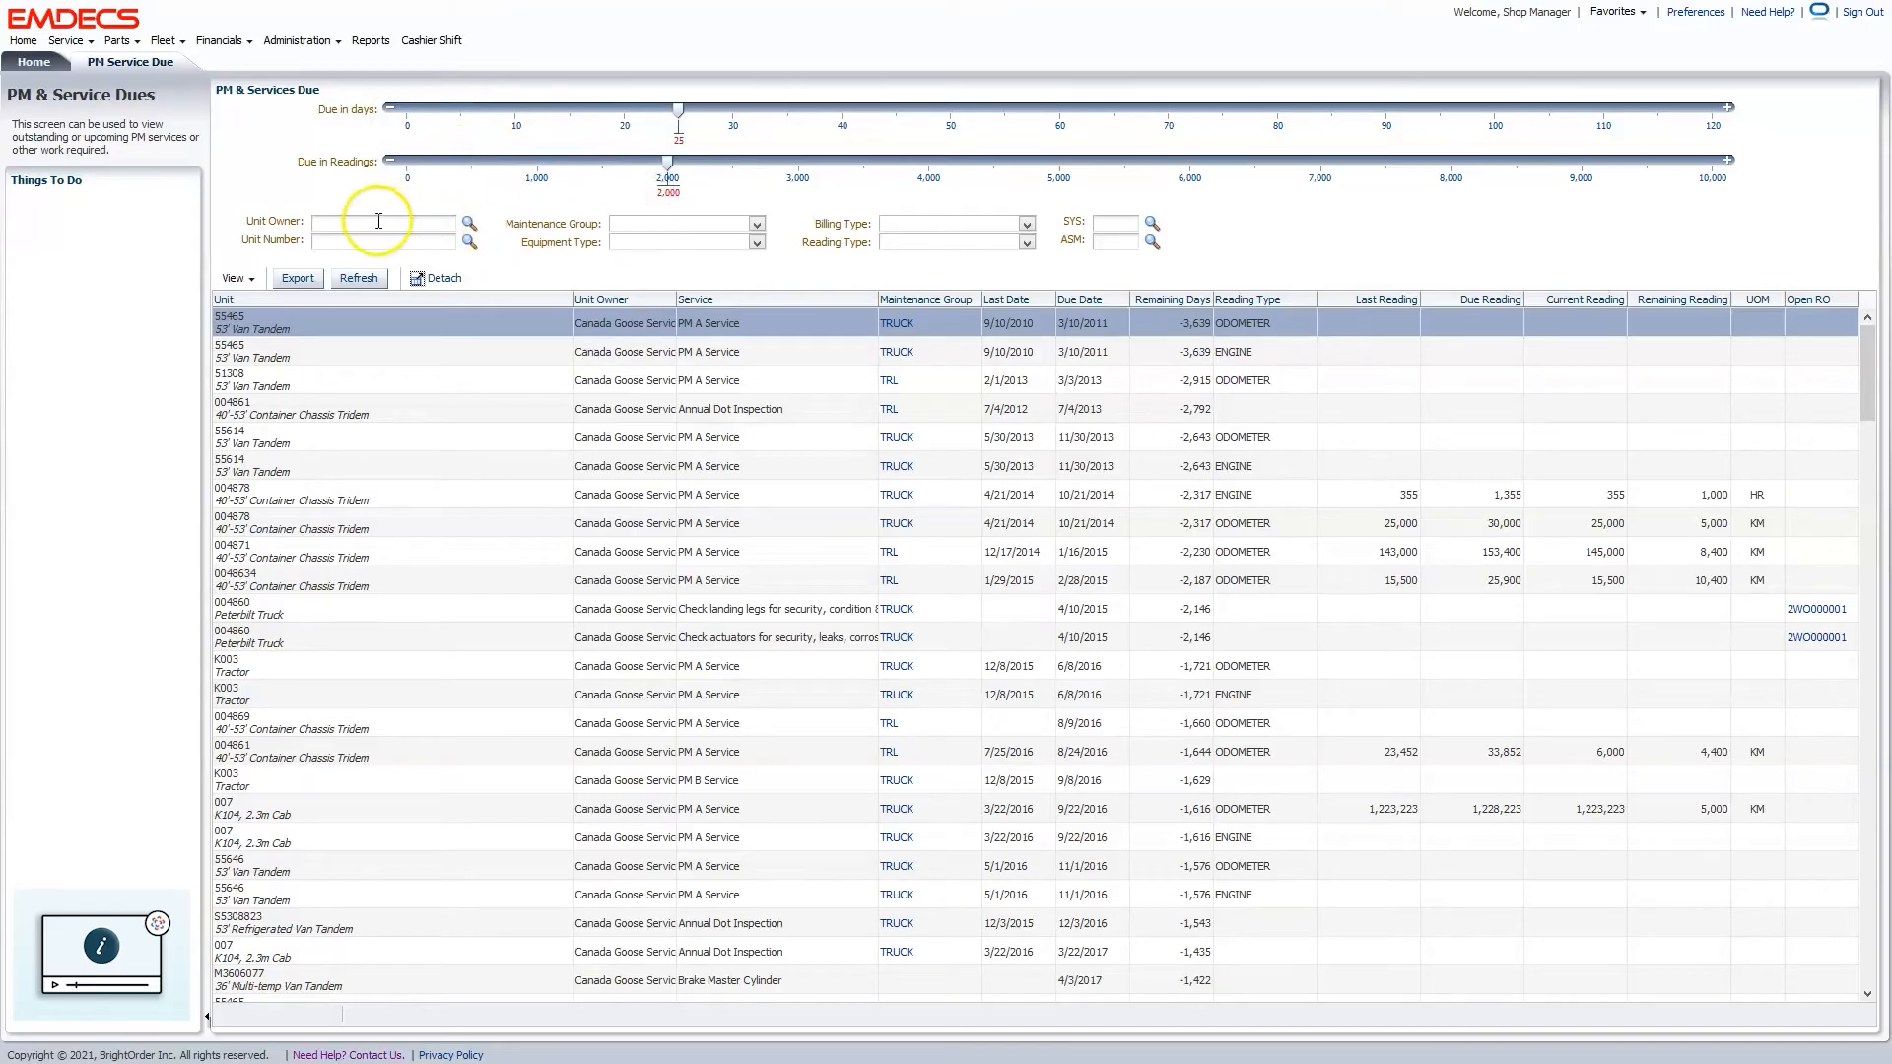
{"action": "mouse_move", "coordinate": [950, 250]}
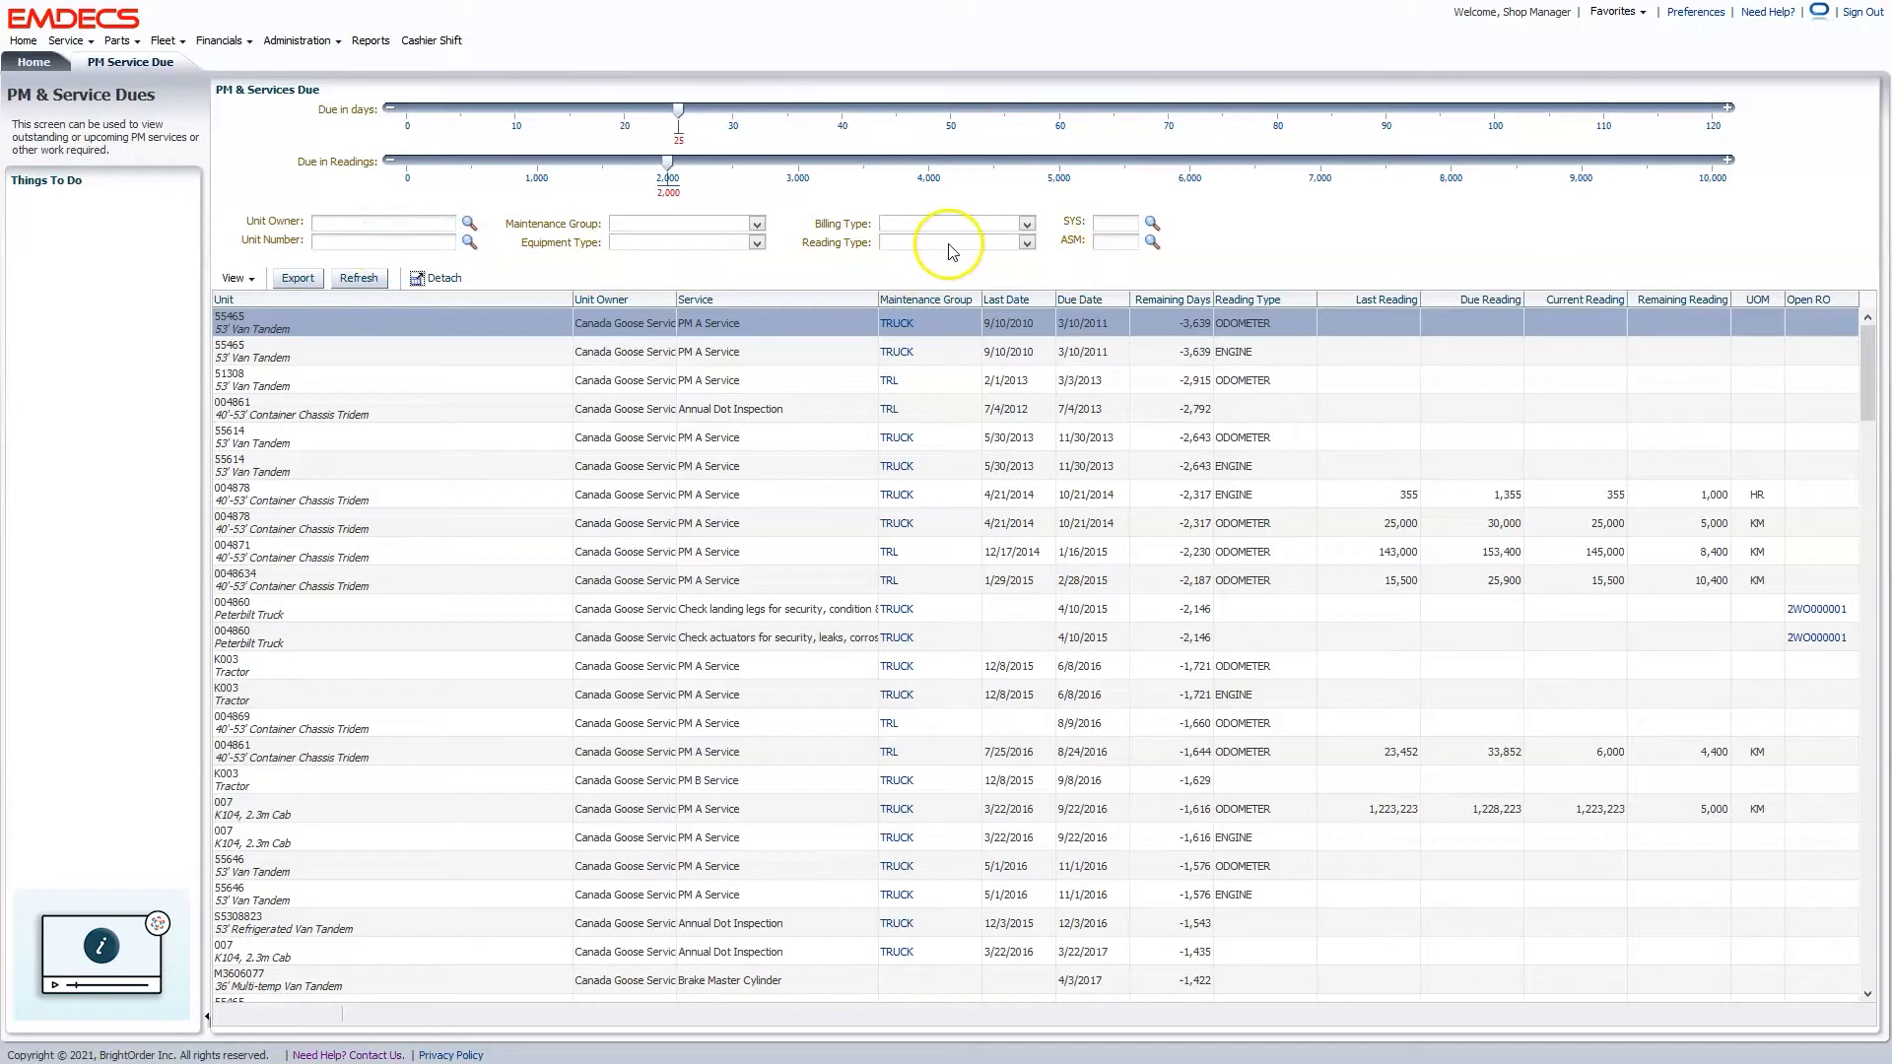
Set the PM & Service Dues reading type to ENGINE (Engine Hours).
{"action": "left_click", "coordinate": [1026, 242]}
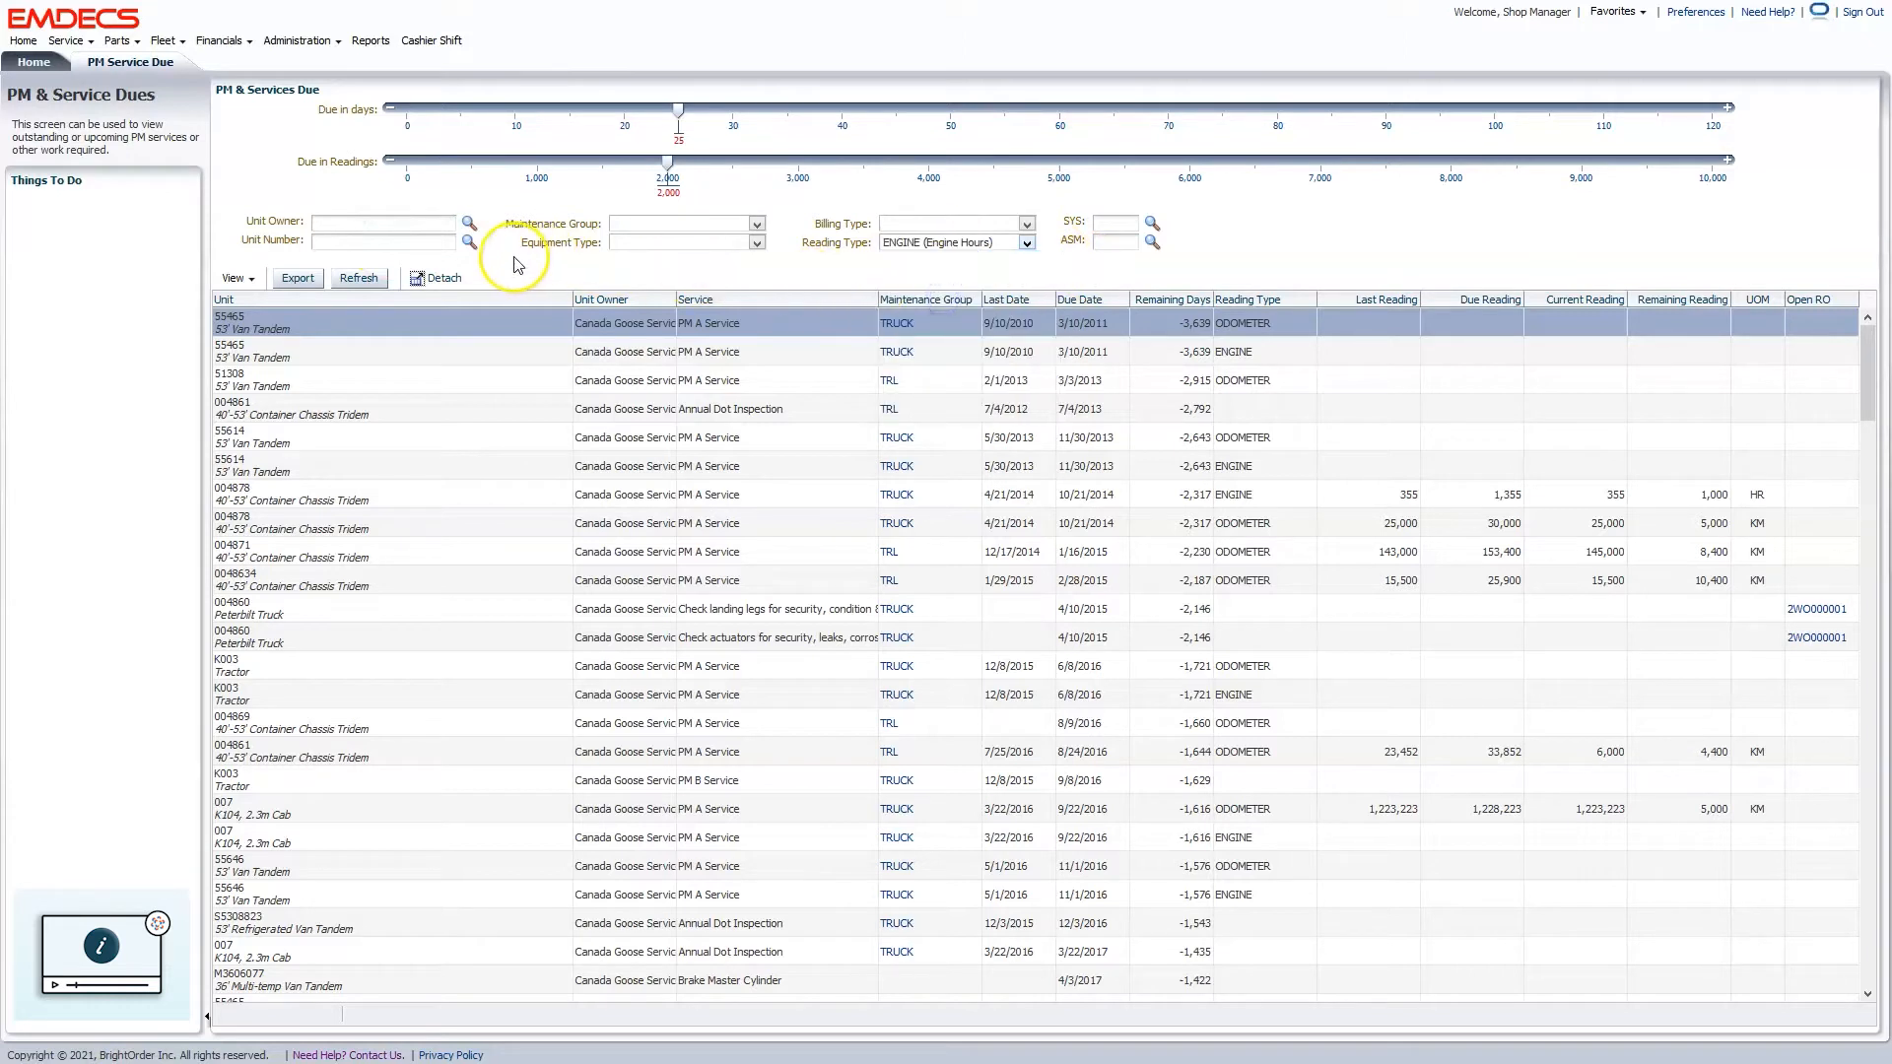